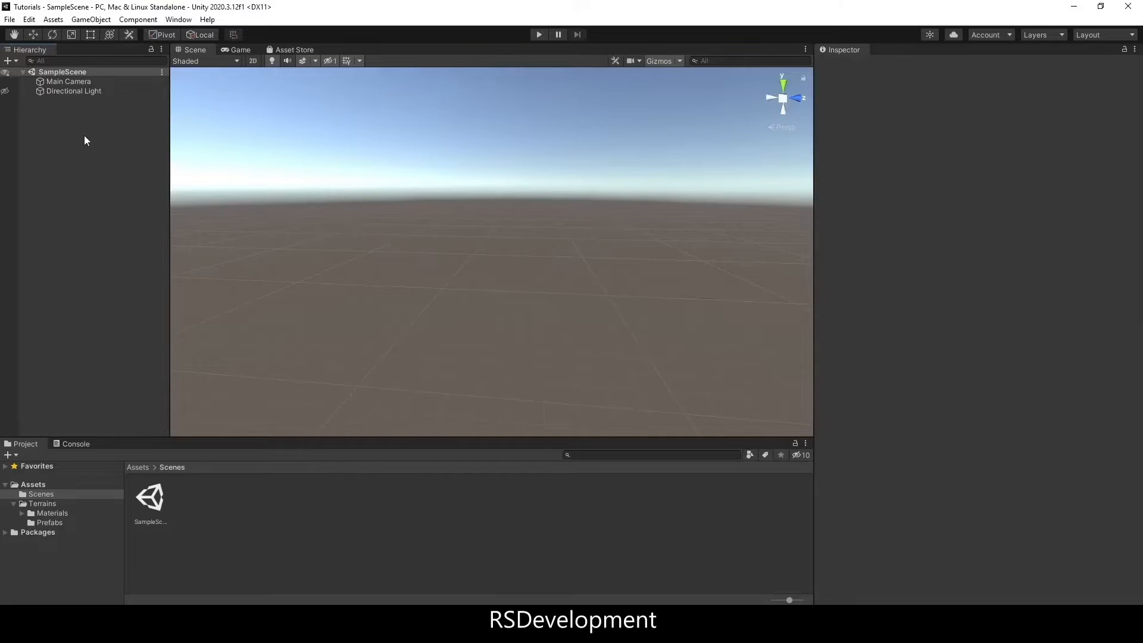
# - Add a new Terrain object named Test and select the Create Neighbor Terrains tool
pyautogui.rightClick(85, 141)
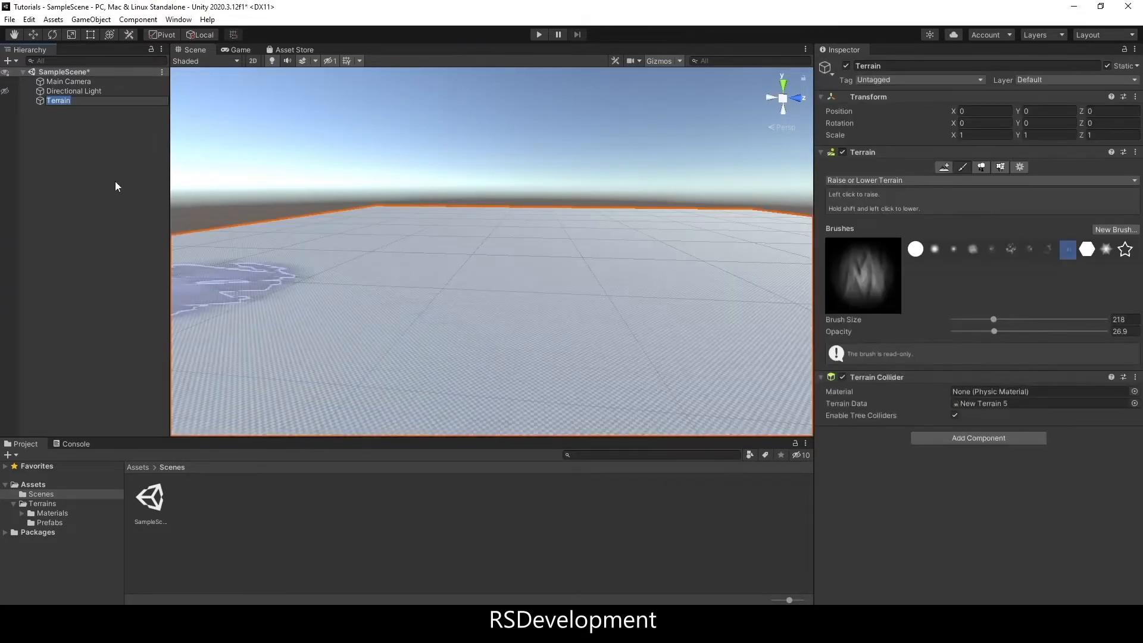
pyautogui.write('Test')
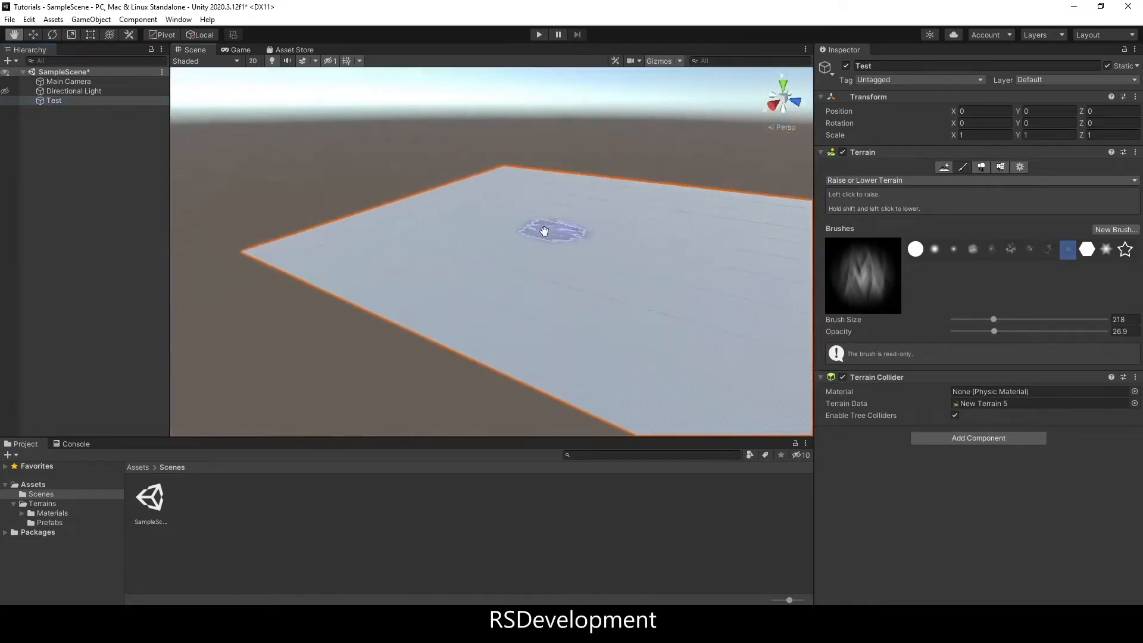
pyautogui.click(942, 167)
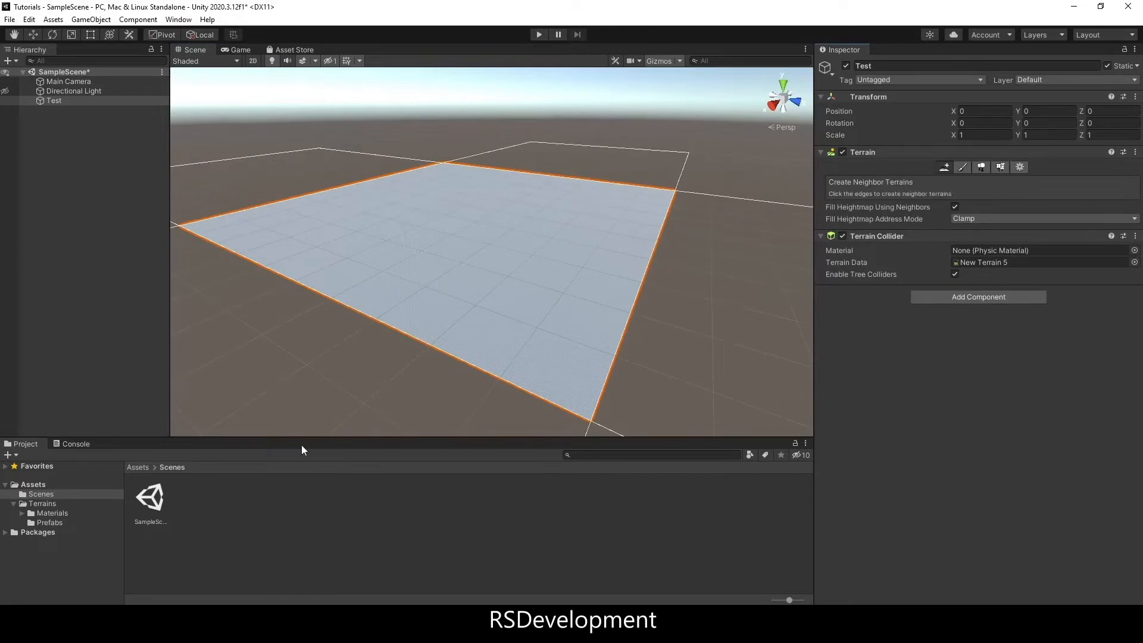
# - Switch to Paint Terrain in Raise or Lower Terrain mode and pick a sculpting brush
pyautogui.click(942, 166)
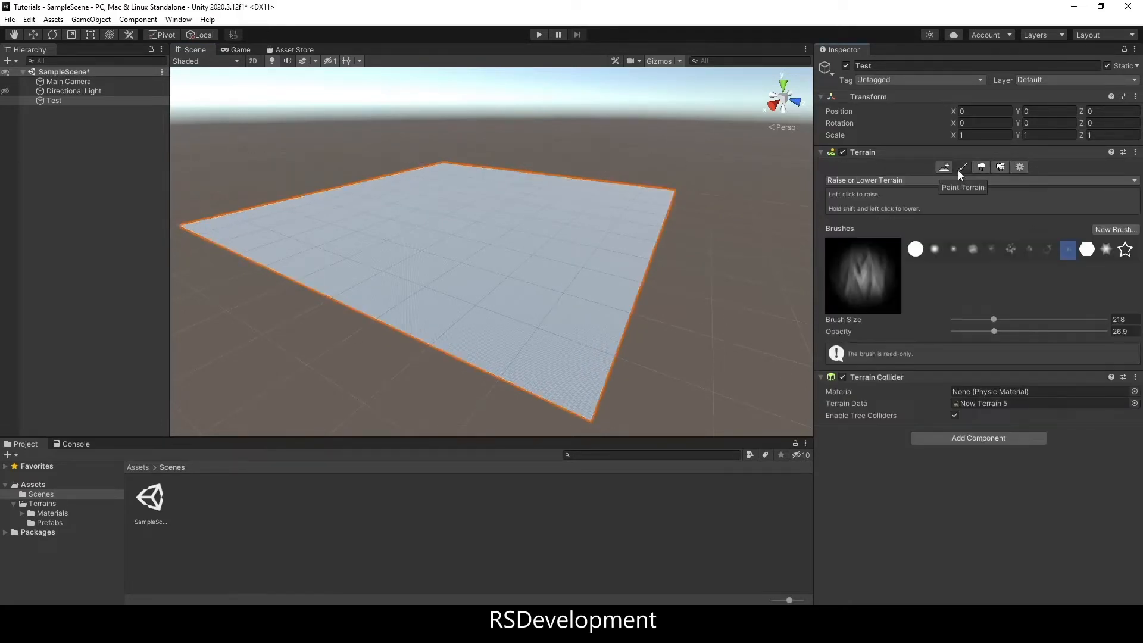
pyautogui.click(864, 179)
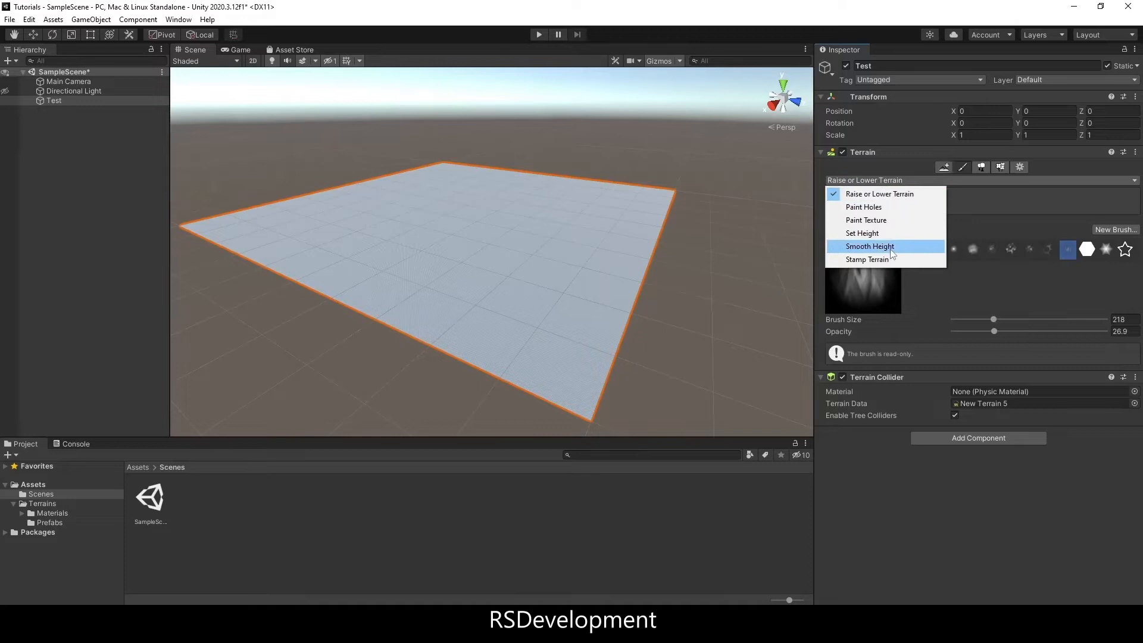
pyautogui.click(878, 192)
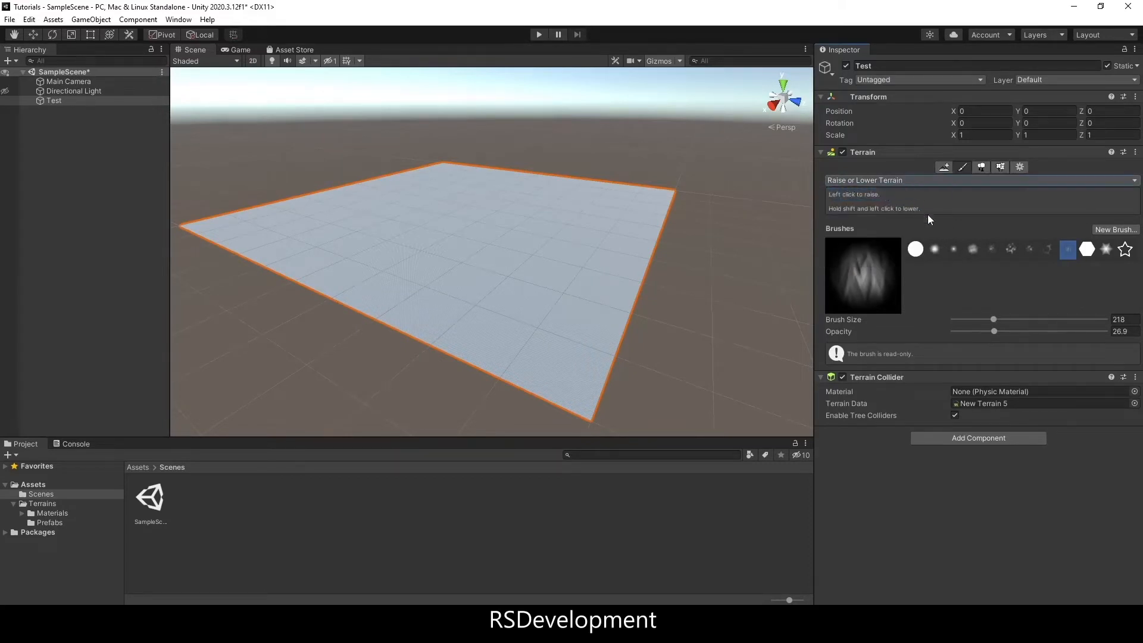
pyautogui.click(933, 249)
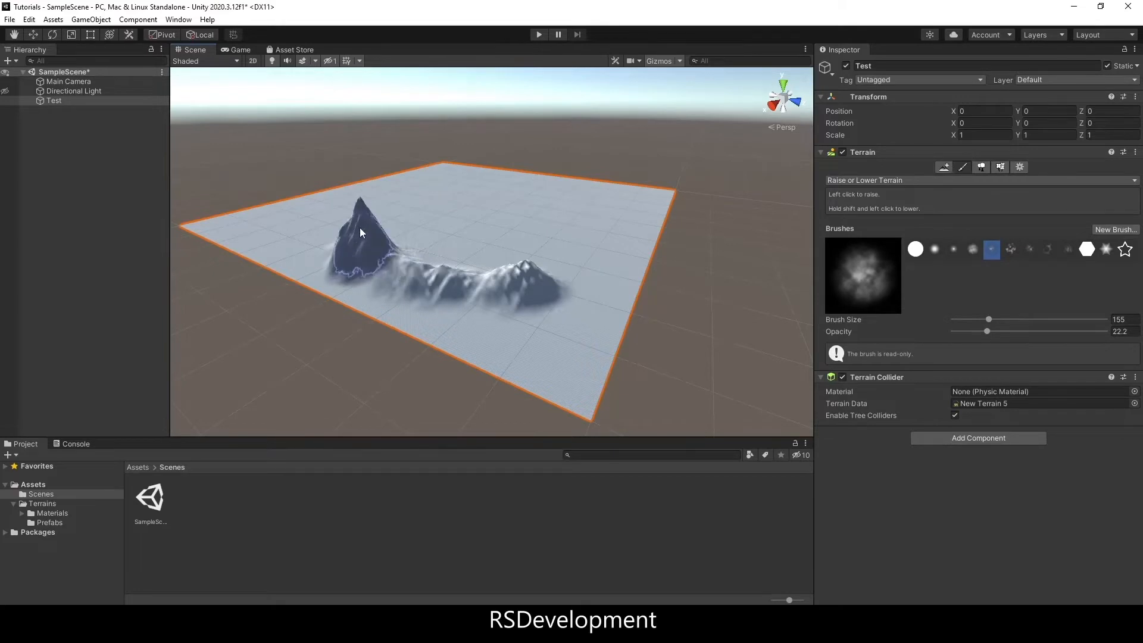
# - Paint hills and bumpy mounds across the Test terrain with several brush shapes
pyautogui.click(364, 233)
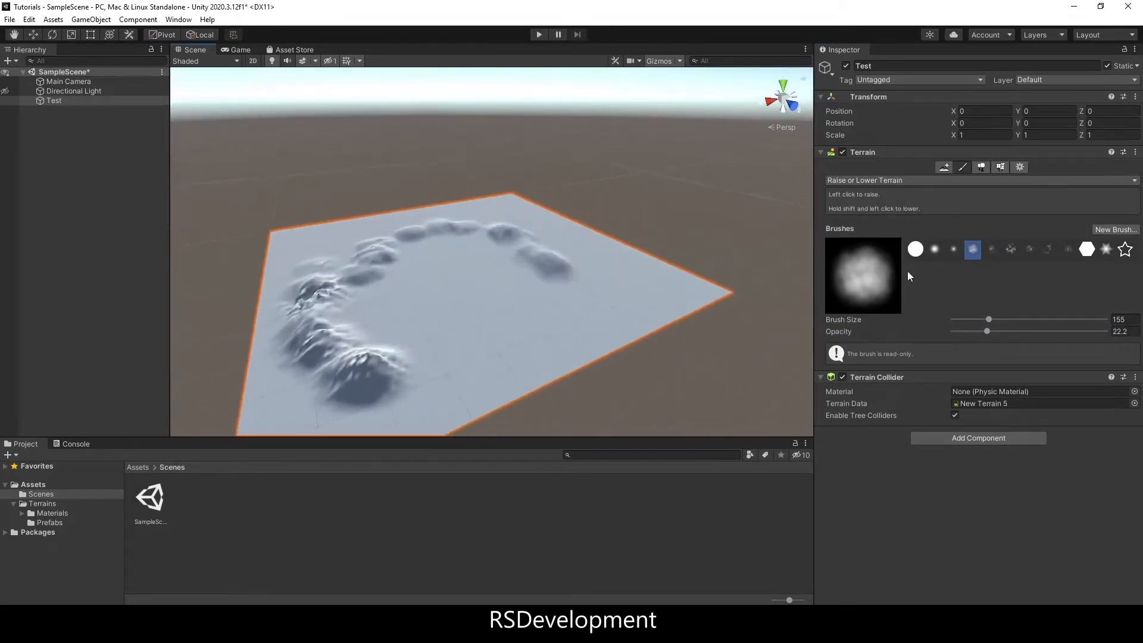
pyautogui.click(1010, 249)
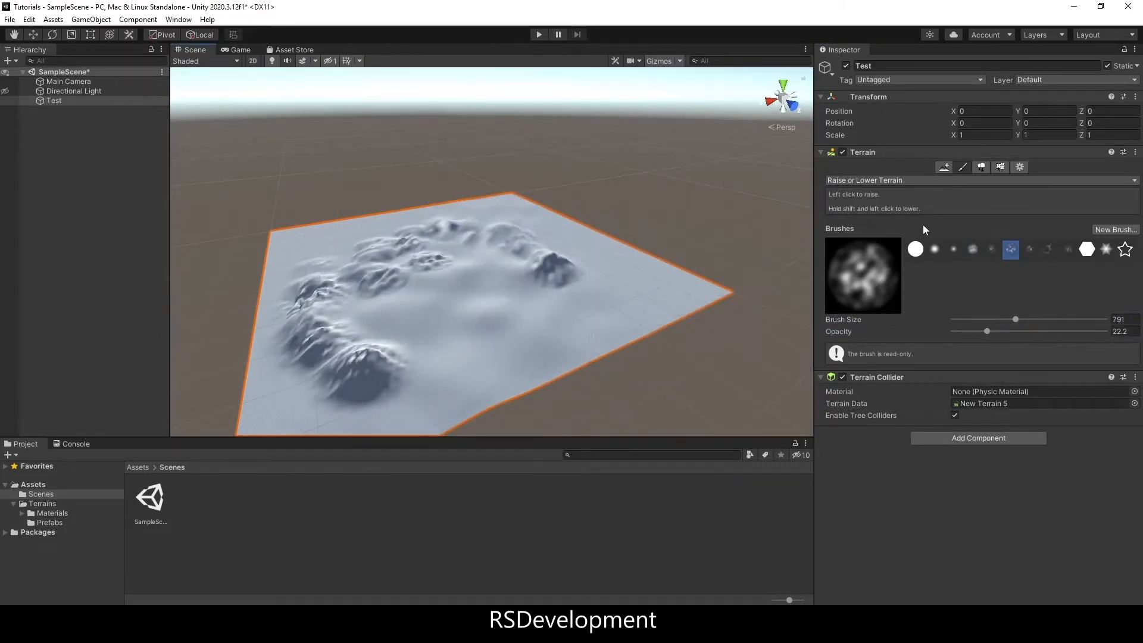
pyautogui.click(1067, 249)
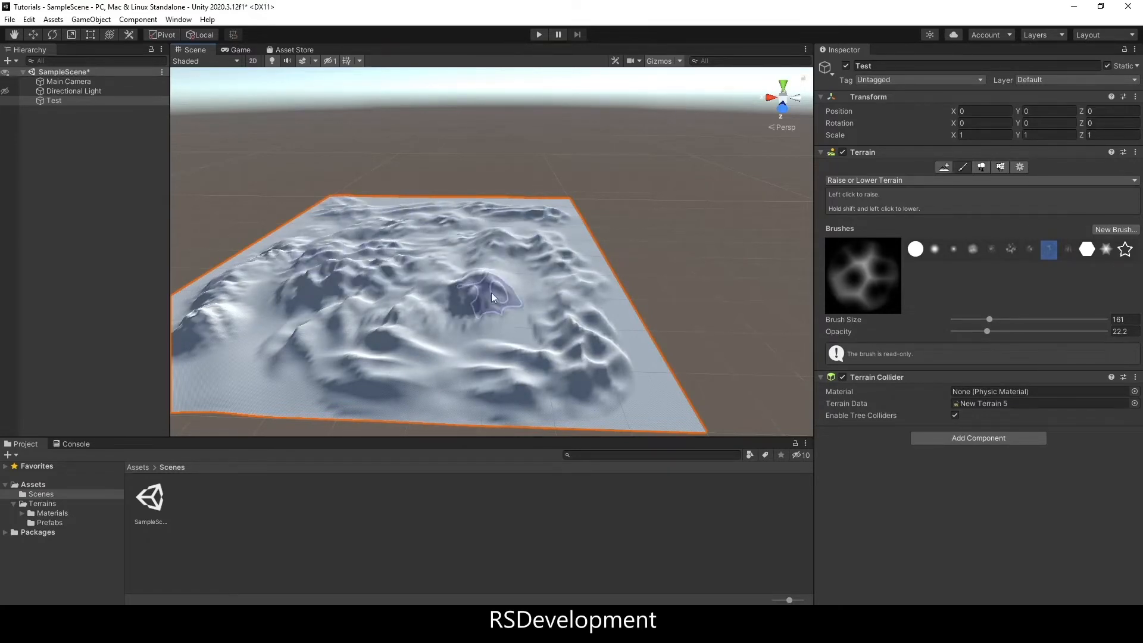
pyautogui.click(491, 295)
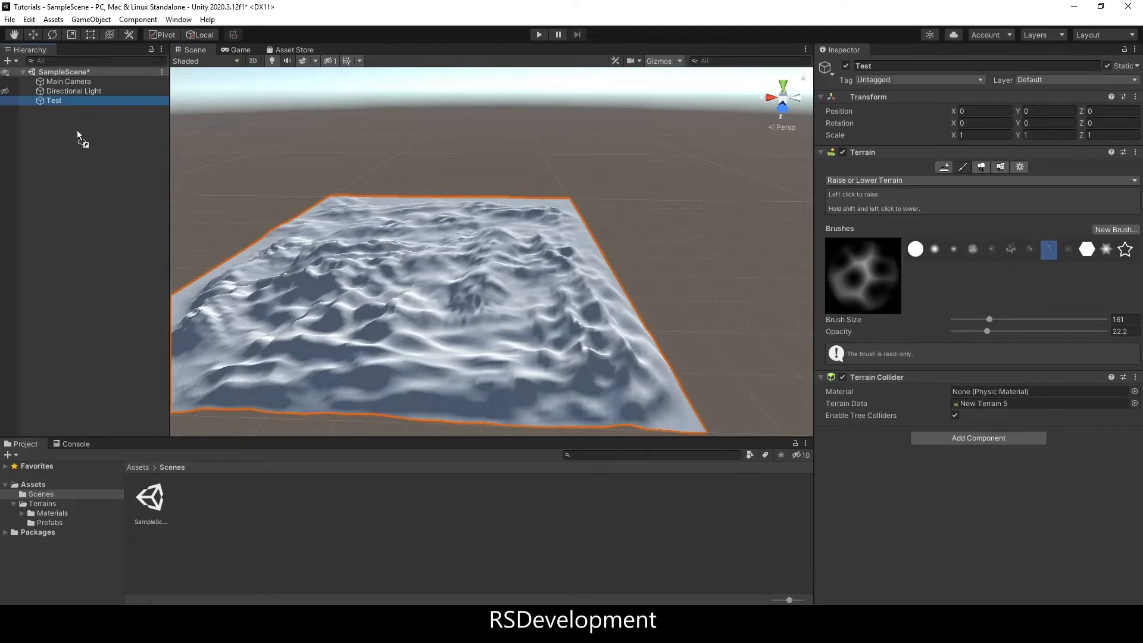
# - Place the Terrain_Desert prefab, open it for editing and switch to Paint Texture mode
pyautogui.click(49, 521)
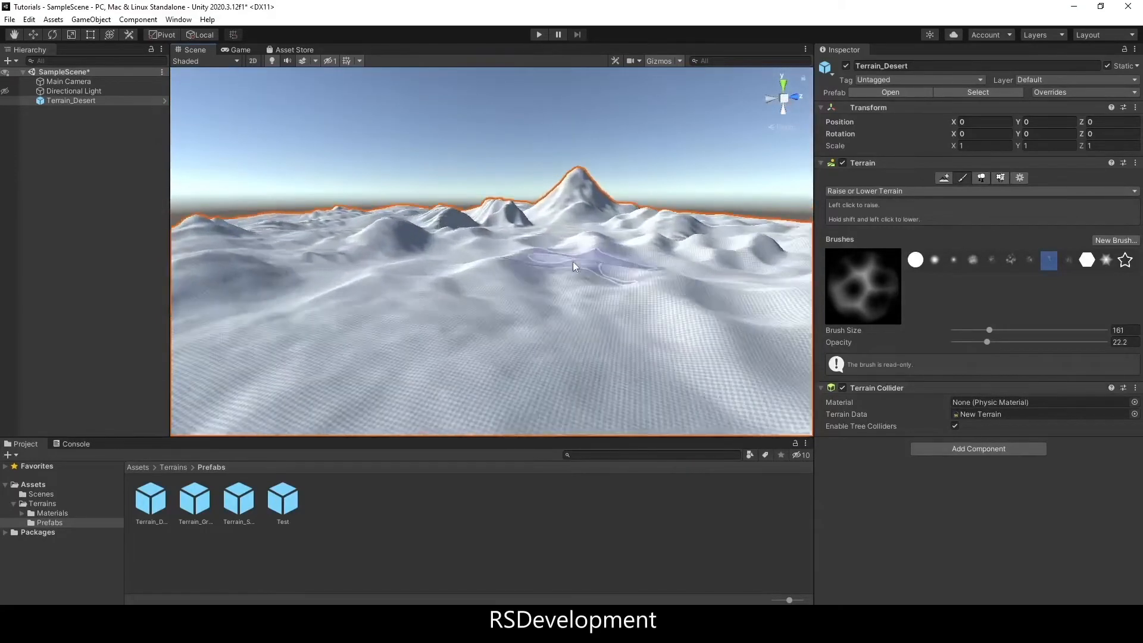
pyautogui.click(151, 500)
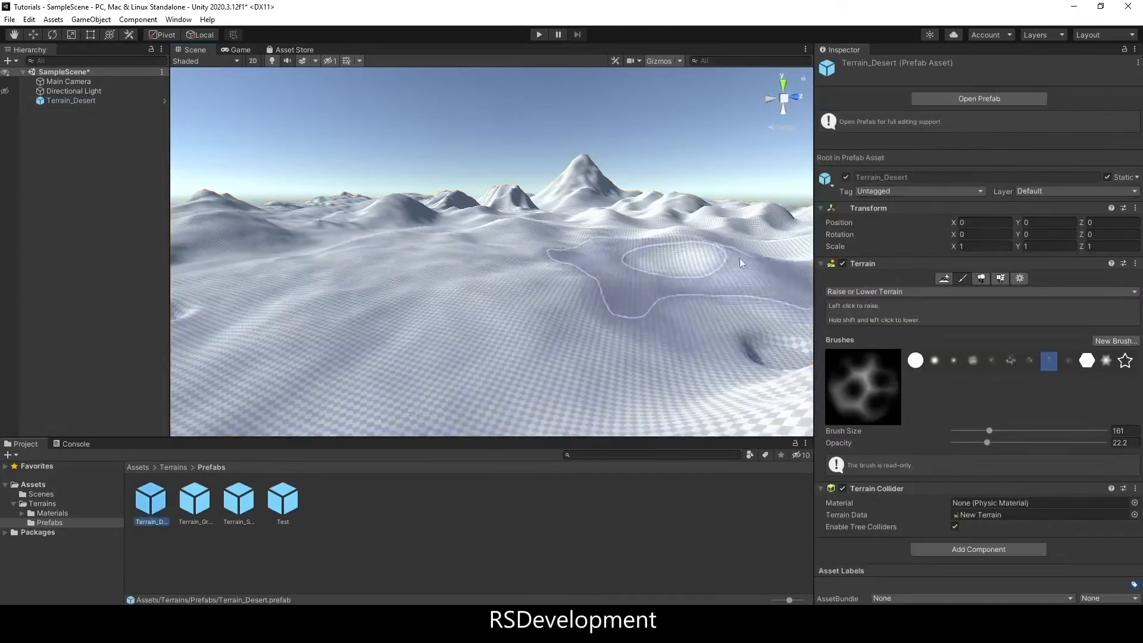
pyautogui.click(978, 99)
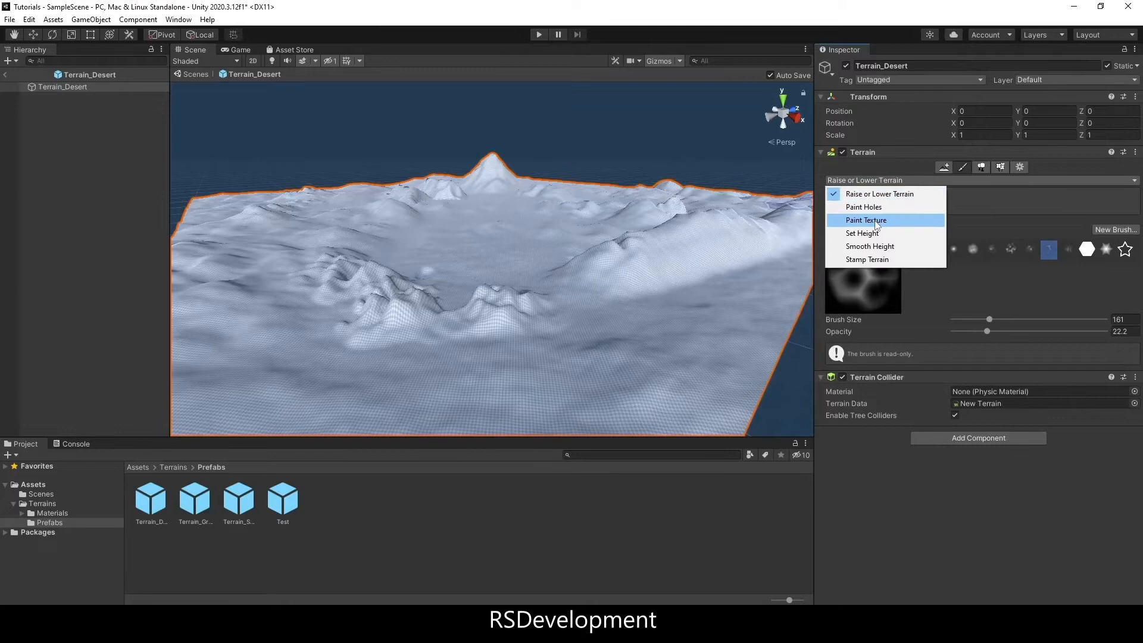
pyautogui.click(866, 219)
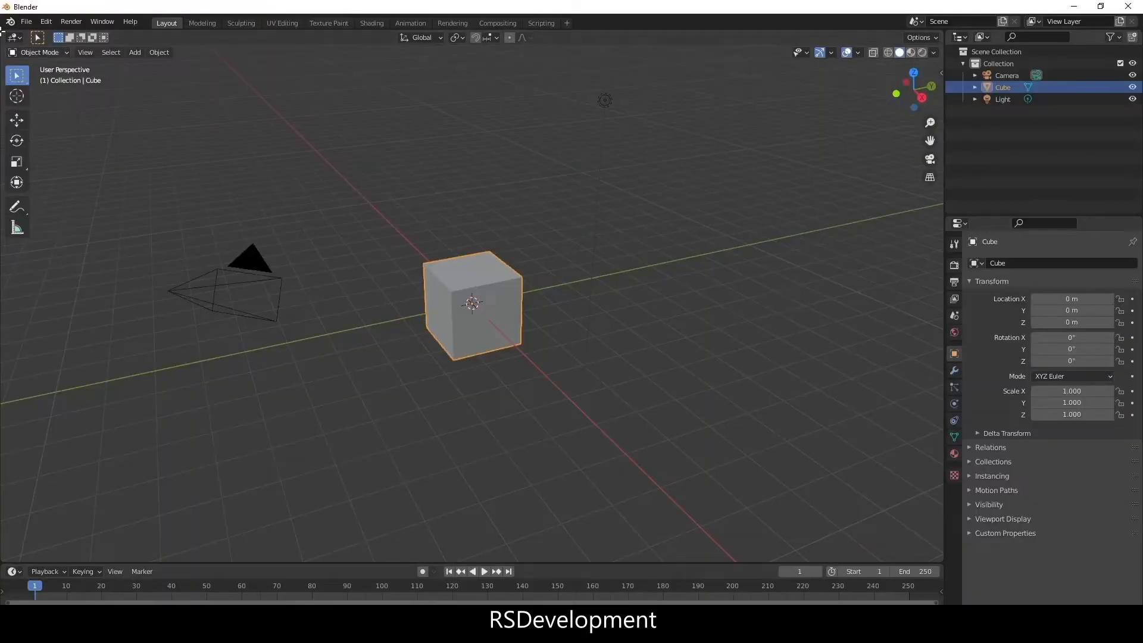
pyautogui.moveTo(557, 313)
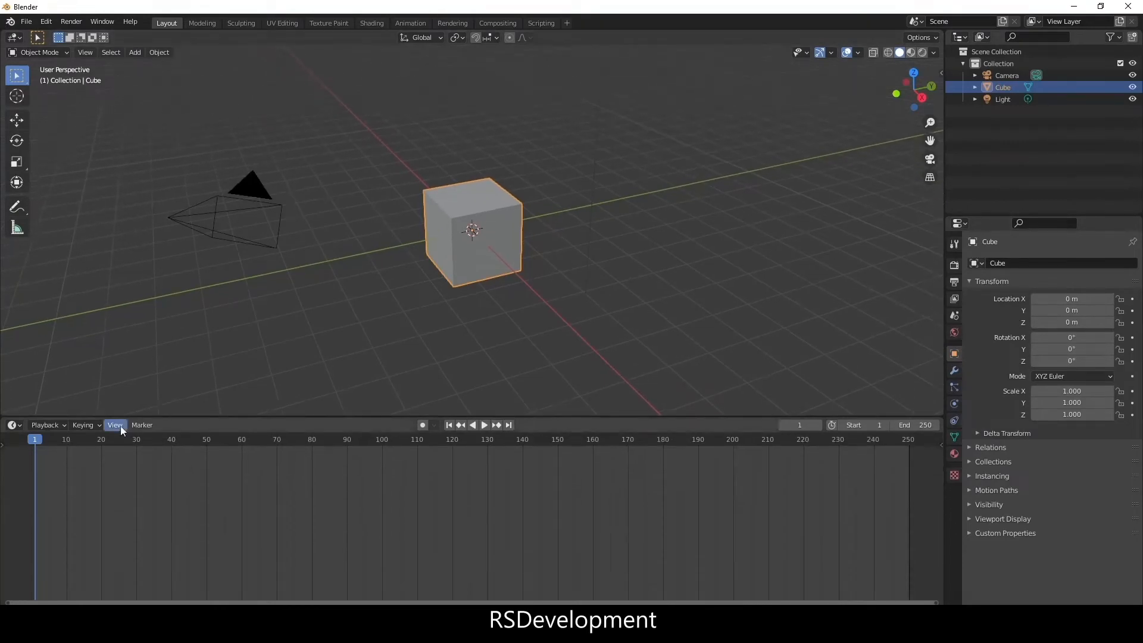
# - Make the bottom area a Shader Editor, add a plane and give it a new material
pyautogui.click(11, 425)
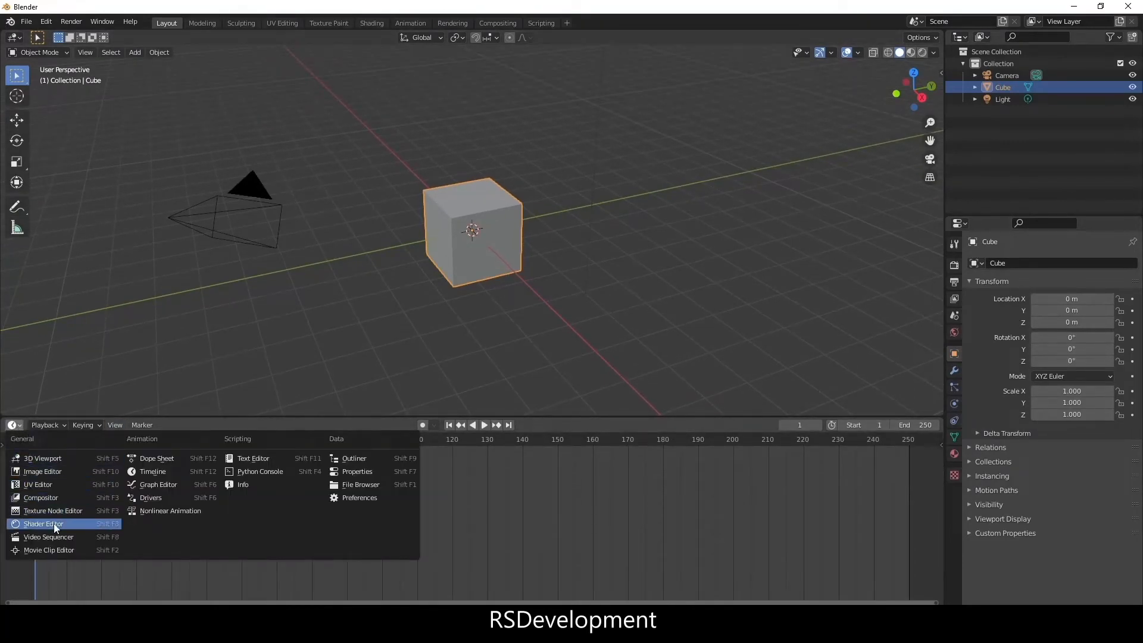
pyautogui.click(44, 524)
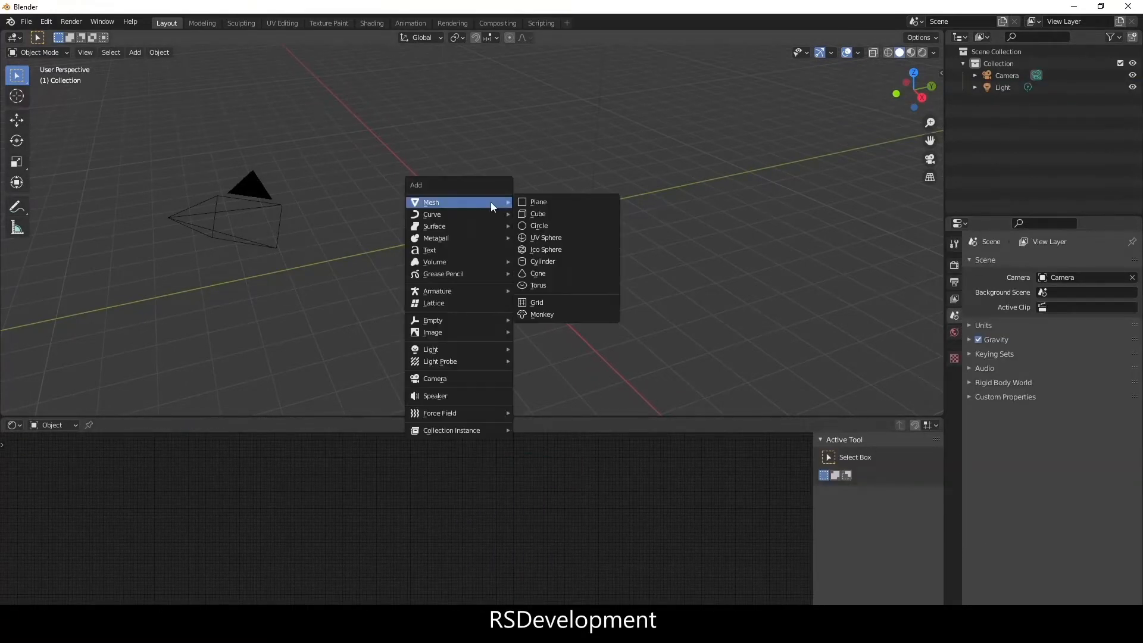
pyautogui.click(538, 201)
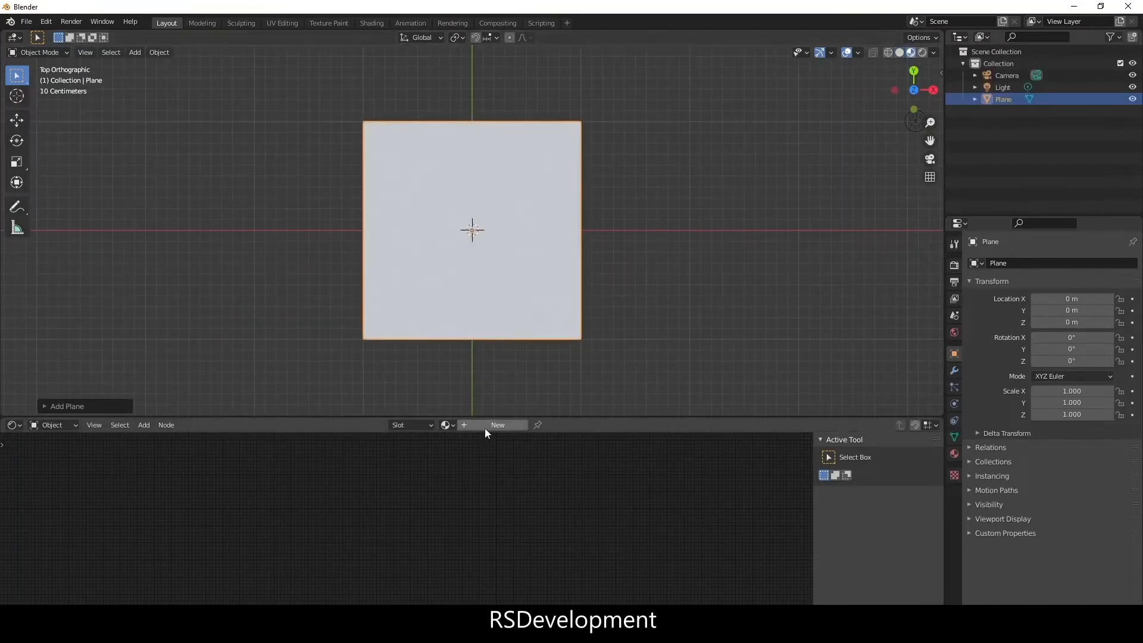
pyautogui.click(498, 425)
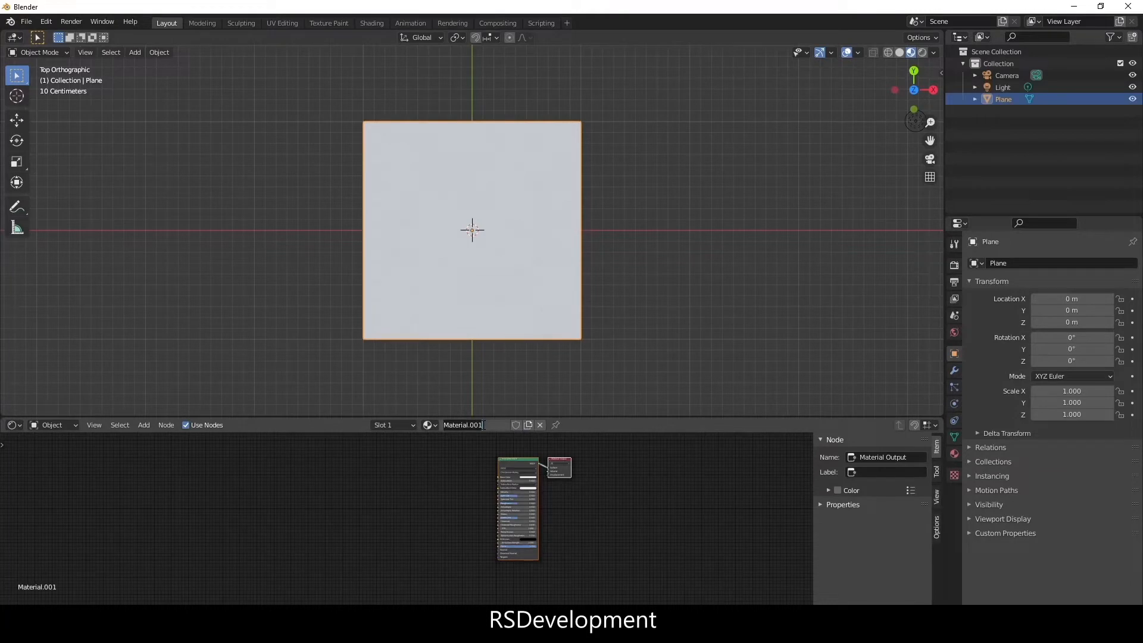
# - Name the material SandMaterial and add a Mix node into the shader chain
pyautogui.write('SandMaterial')
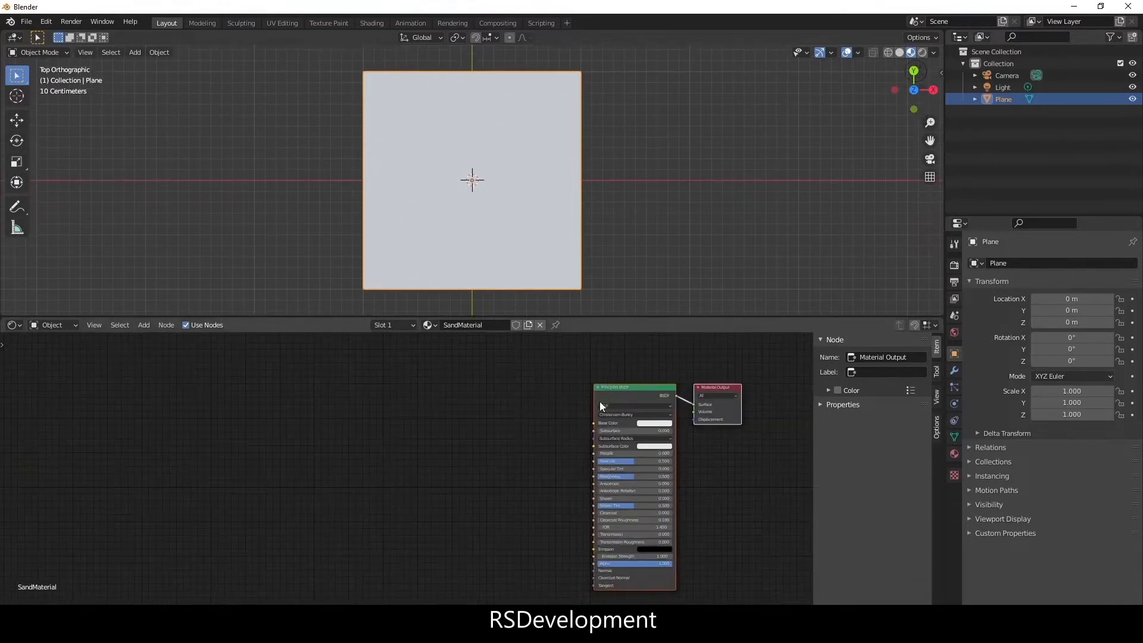
pyautogui.click(166, 325)
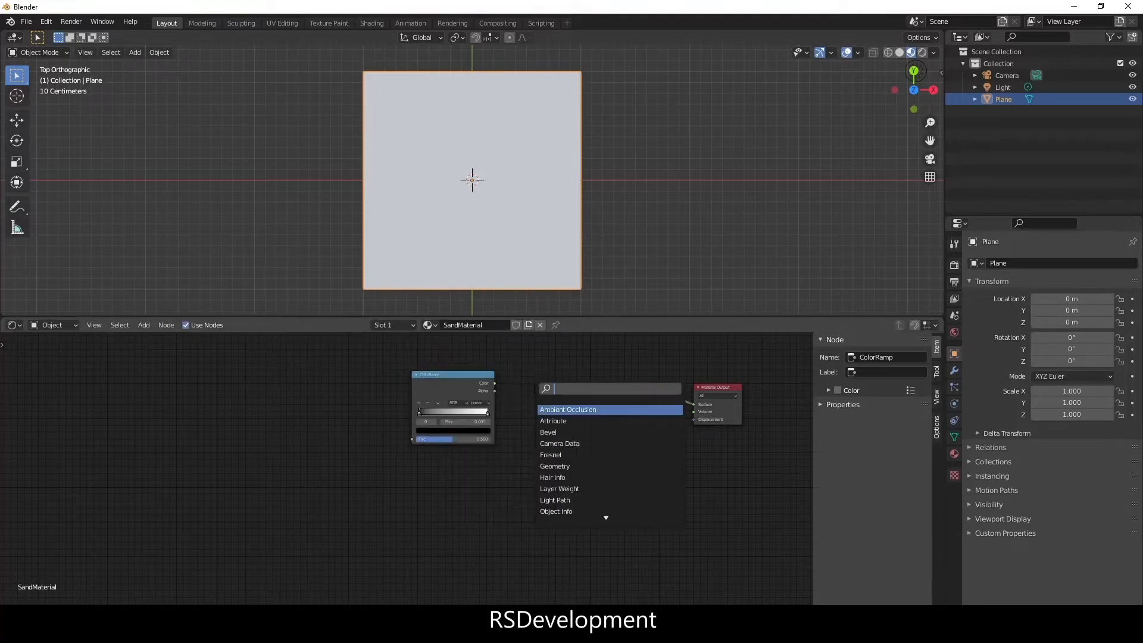
pyautogui.write('mix')
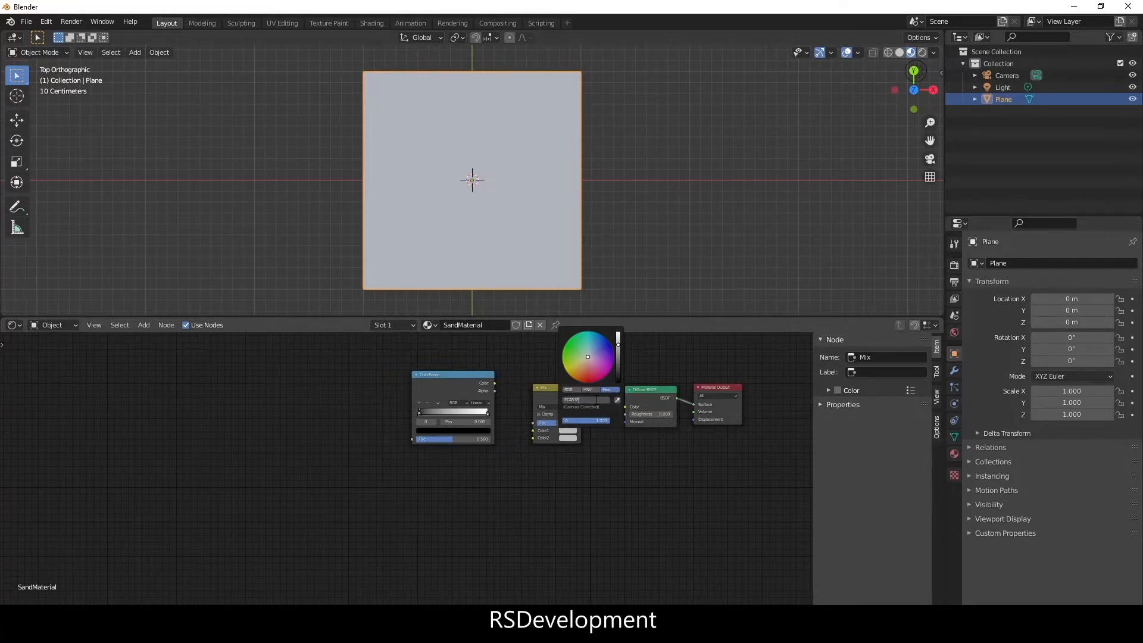
# - Set the Mix node's two colours to a light sand and a darker sand tone
pyautogui.click(609, 469)
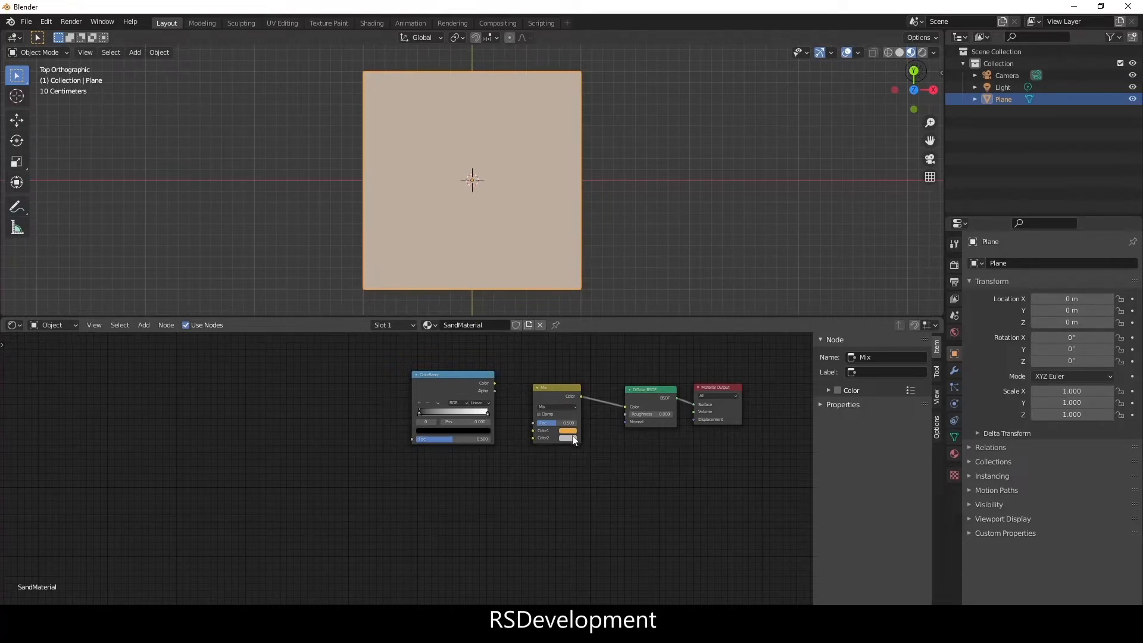
pyautogui.click(566, 438)
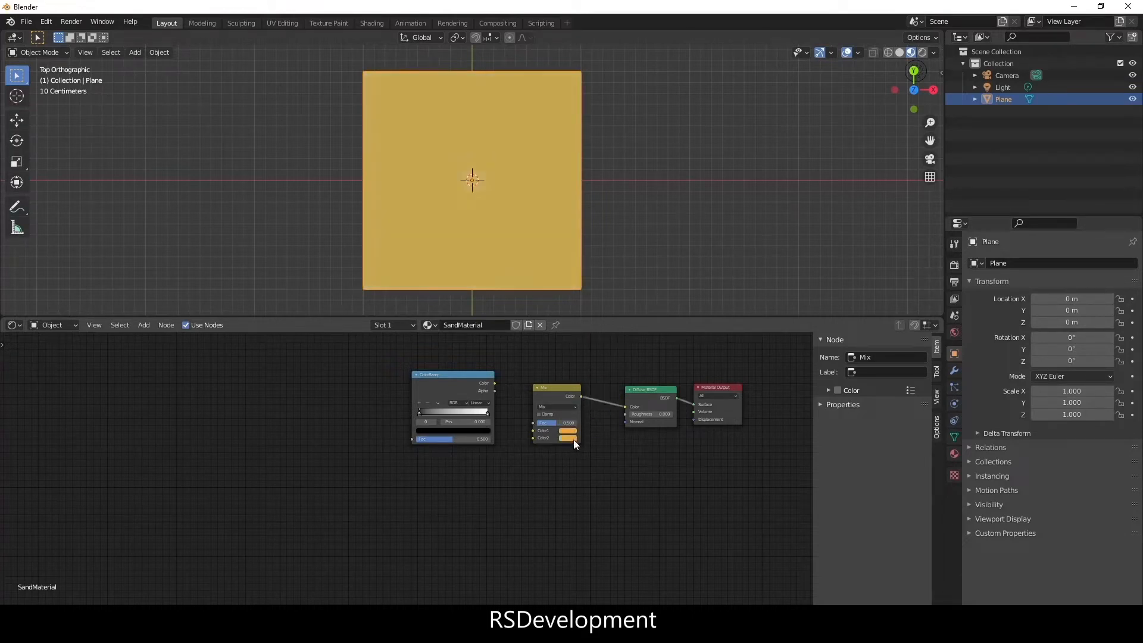
pyautogui.click(567, 429)
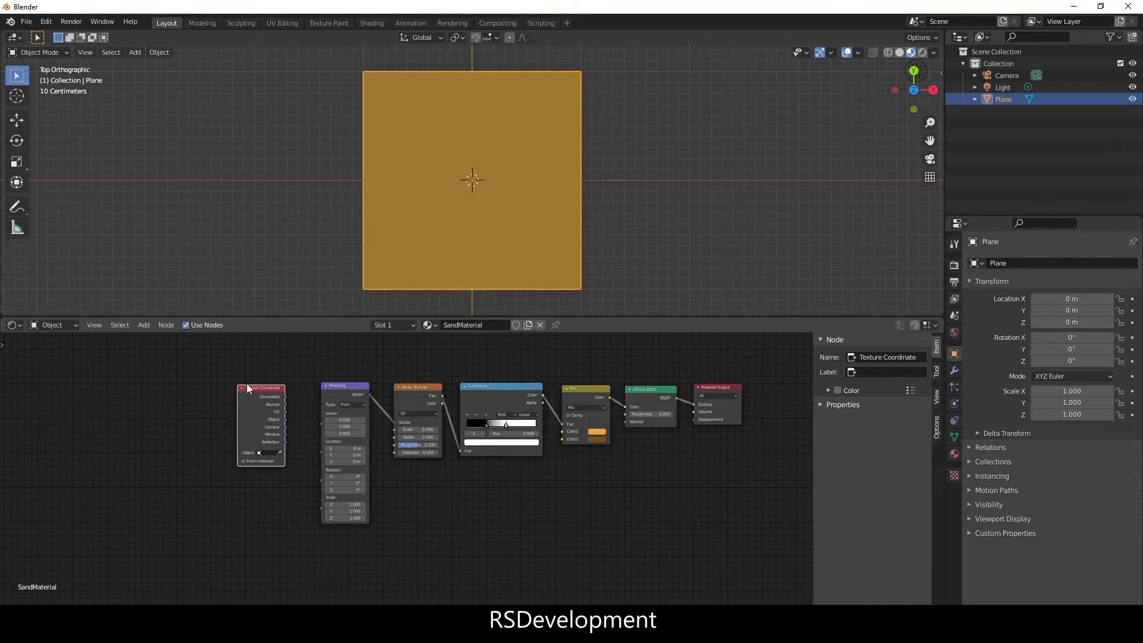
# - Add Bump nodes and a coordinate–mapping–Wave Texture chain into the Diffuse BSDF normal
pyautogui.click(449, 530)
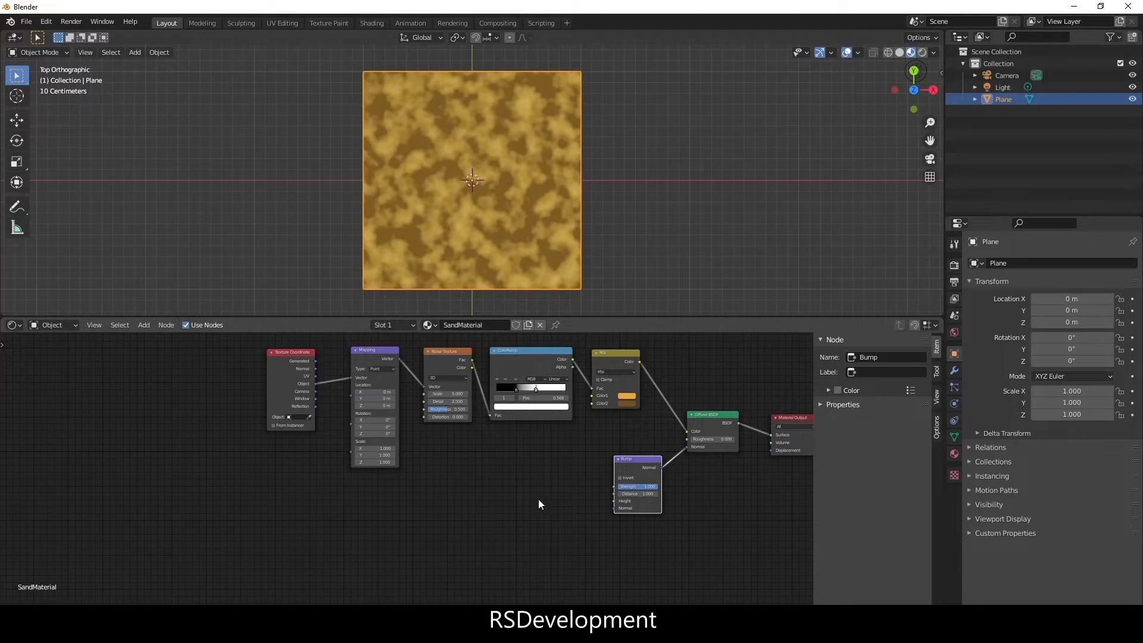
pyautogui.write('wave')
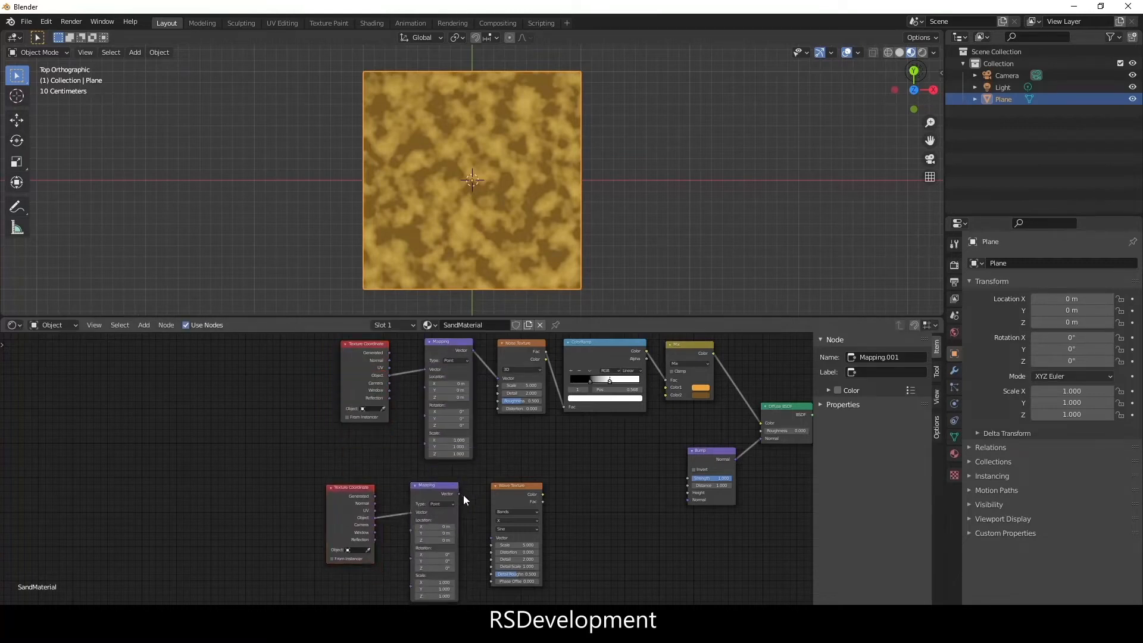
pyautogui.moveTo(559, 508)
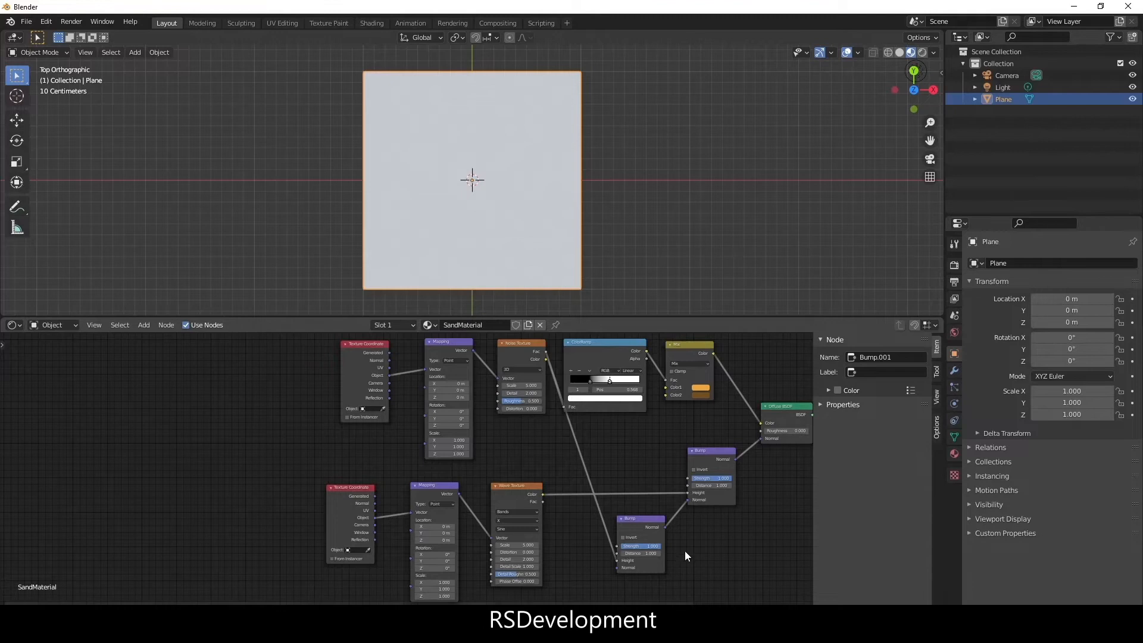
pyautogui.moveTo(676, 492)
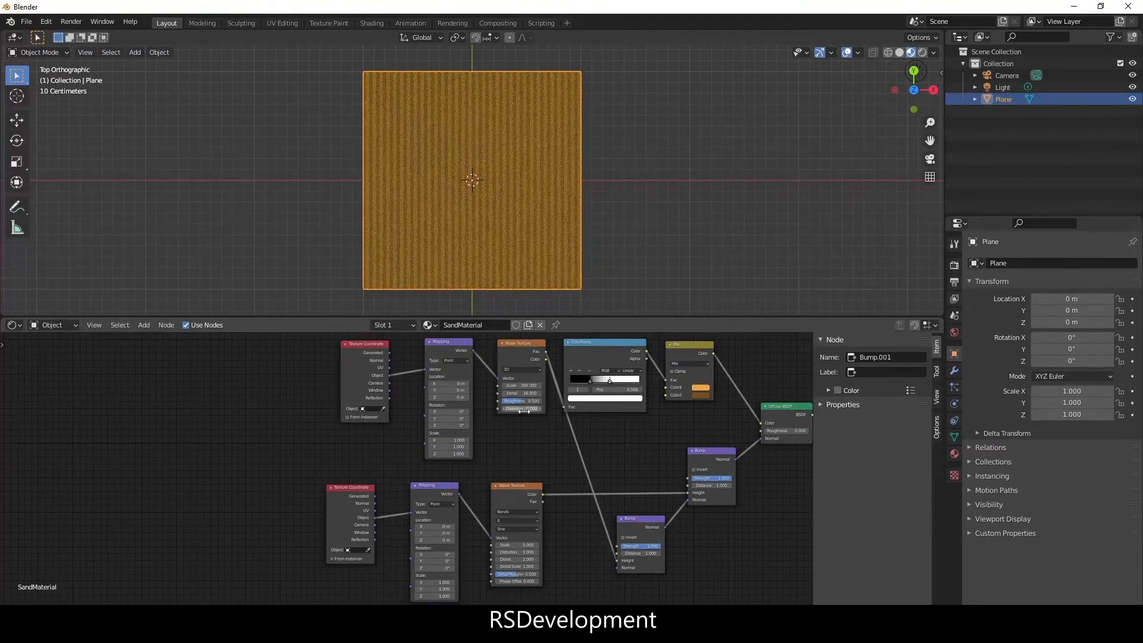
pyautogui.moveTo(523, 409)
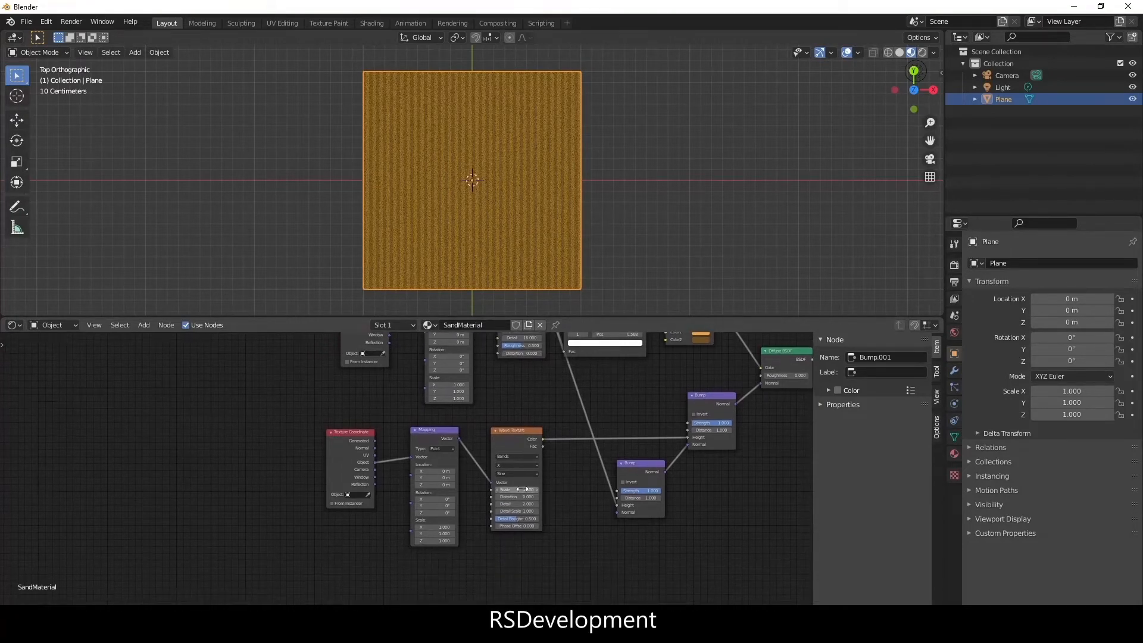
# - Set Noise Scale 300, Detail 16; Wave Scale 8, Distortion 32, Detail 16; Bump Distance 0.05
pyautogui.click(516, 490)
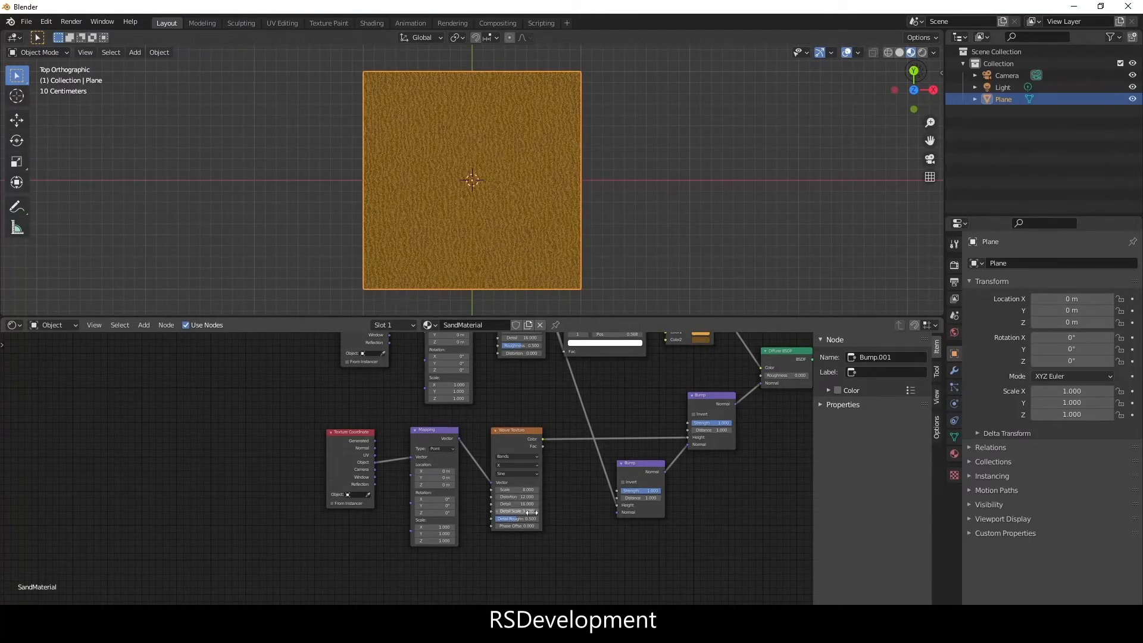
pyautogui.moveTo(518, 518)
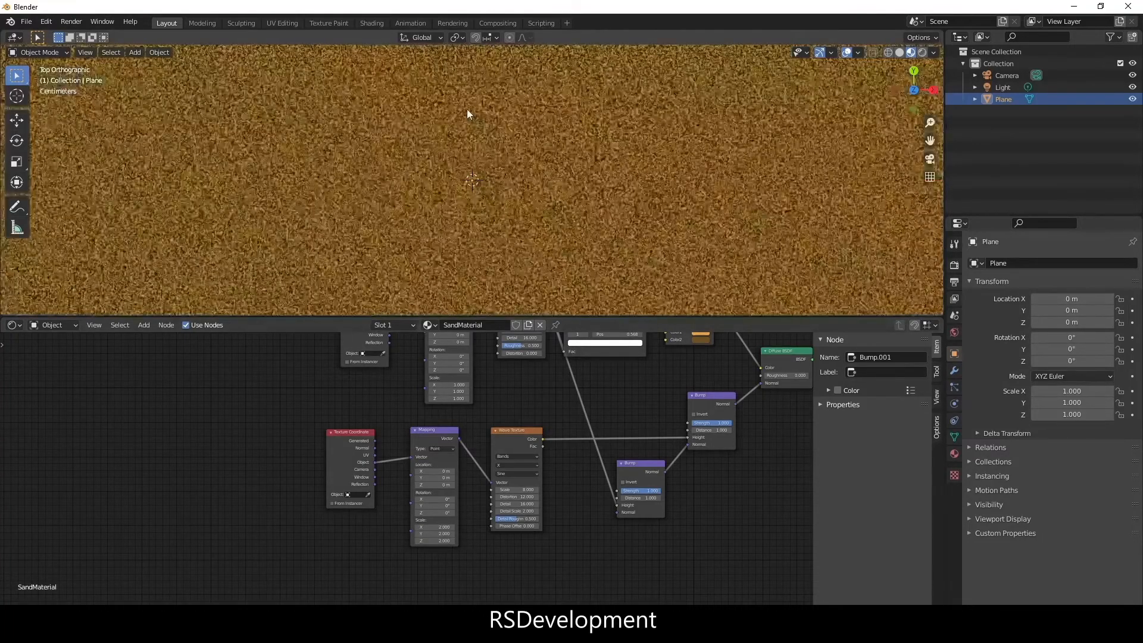
pyautogui.scroll(-3)
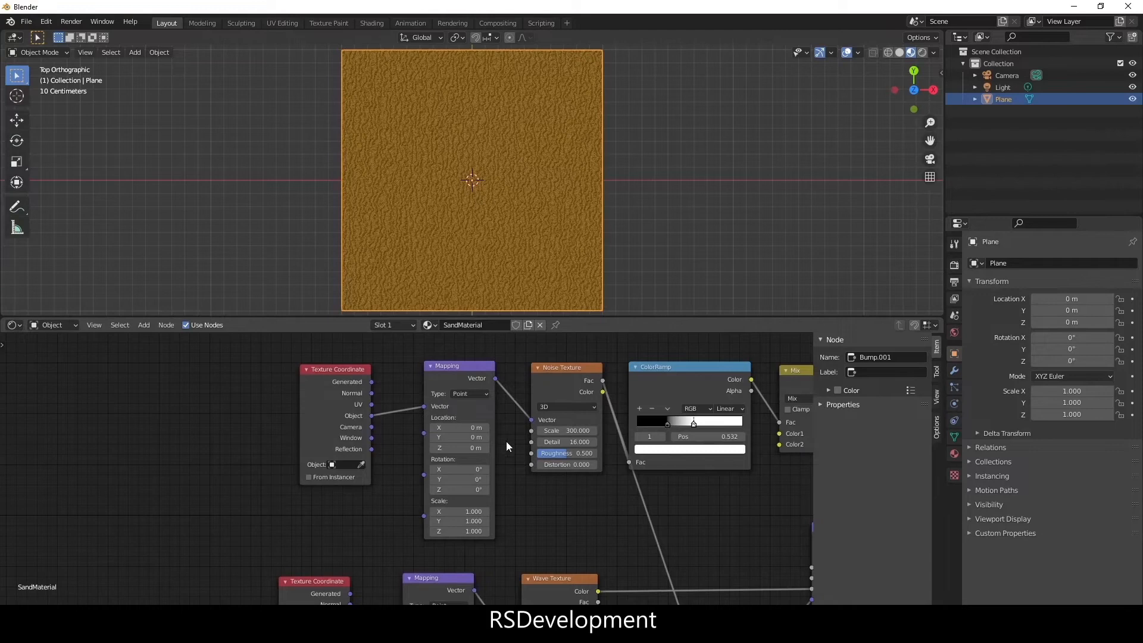
pyautogui.moveTo(398, 445)
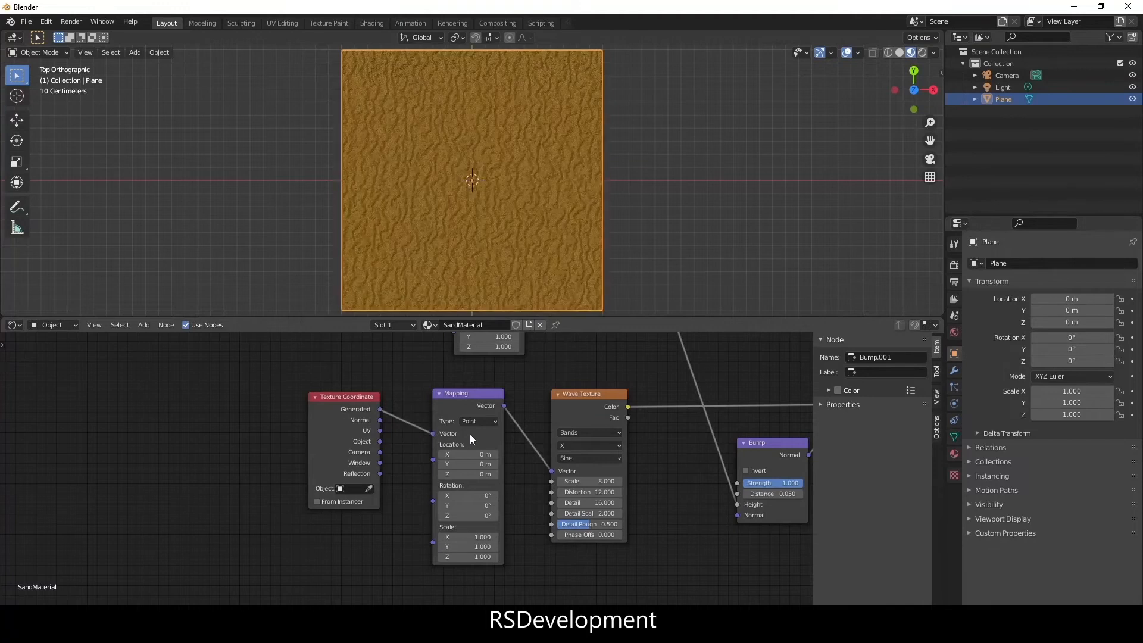
pyautogui.doubleClick(467, 537)
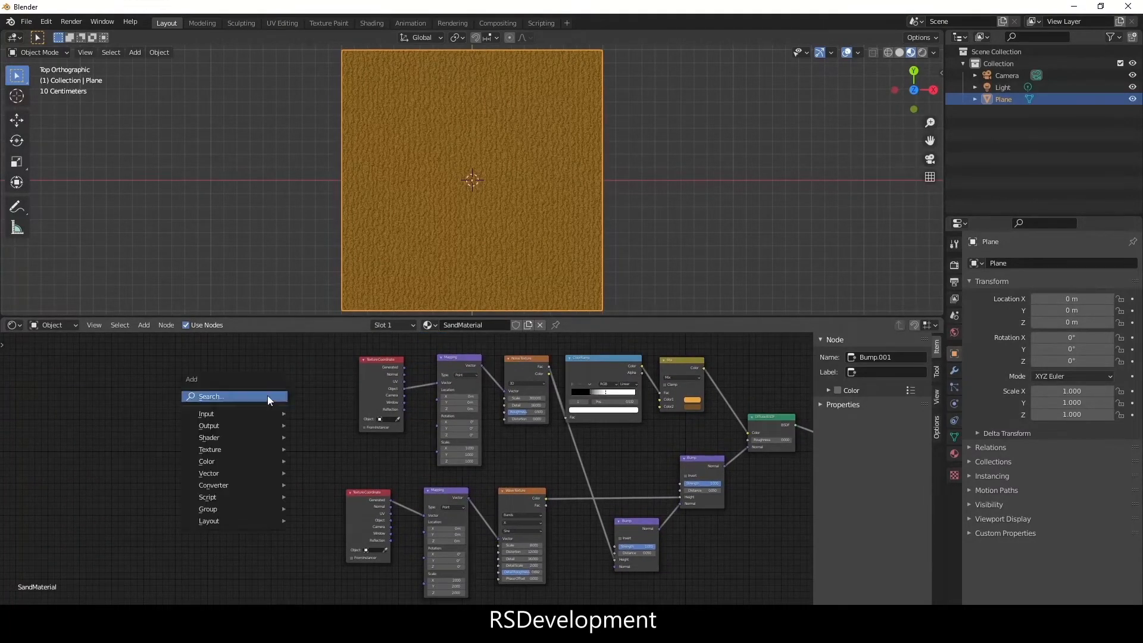
# - Add two Image Texture nodes with new 1024 px images Sand_Diffuse and Sand_Normal
pyautogui.click(210, 449)
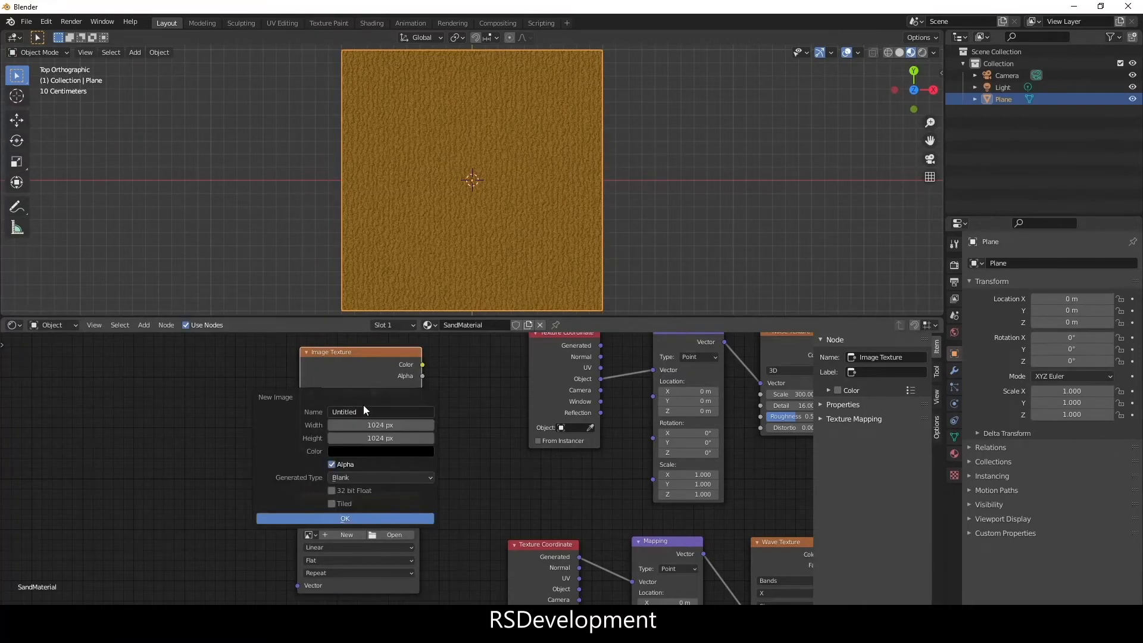
pyautogui.write('Sand_Diffuse')
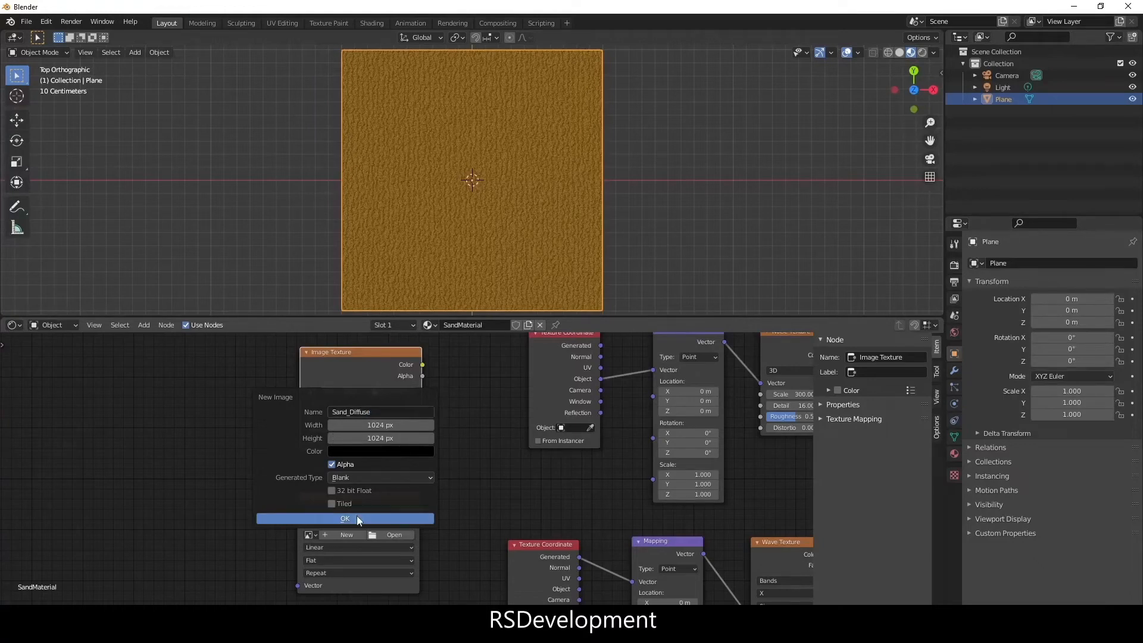
pyautogui.click(343, 517)
pyautogui.write('Sand_Normal')
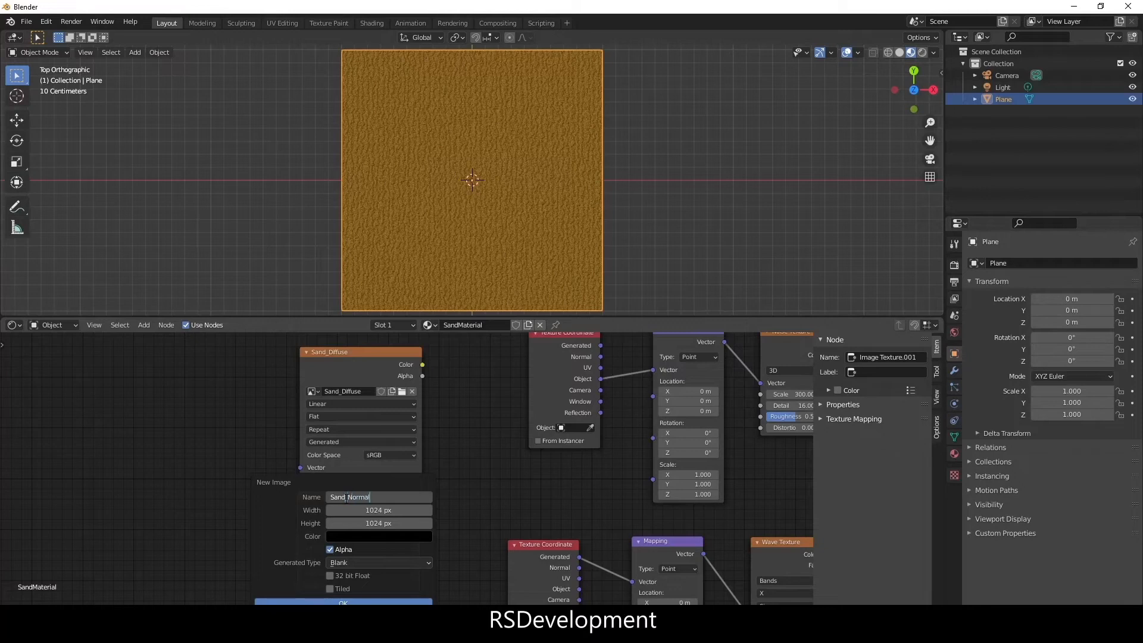
pyautogui.click(343, 602)
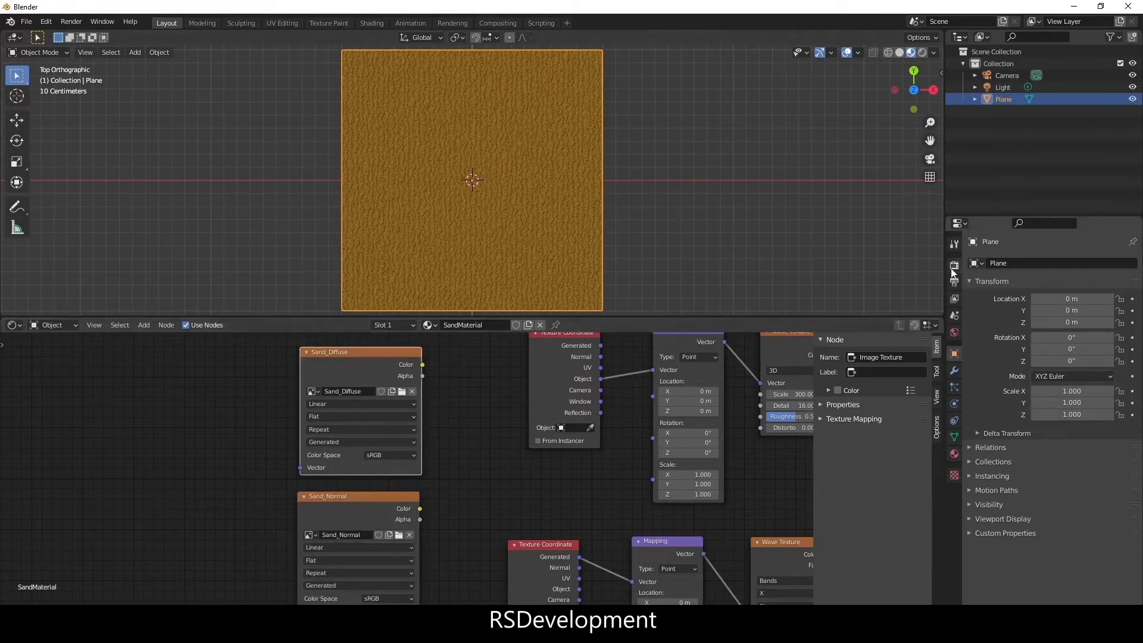
pyautogui.moveTo(953, 264)
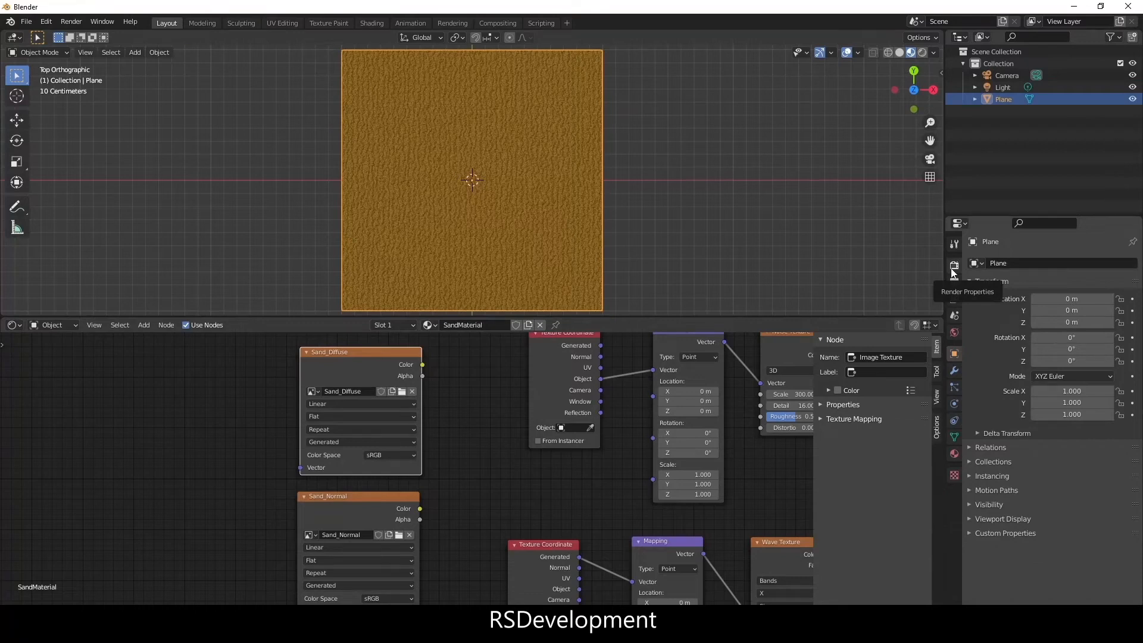
# - Set the render engine to Cycles on GPU Compute with 32 samples
pyautogui.click(953, 265)
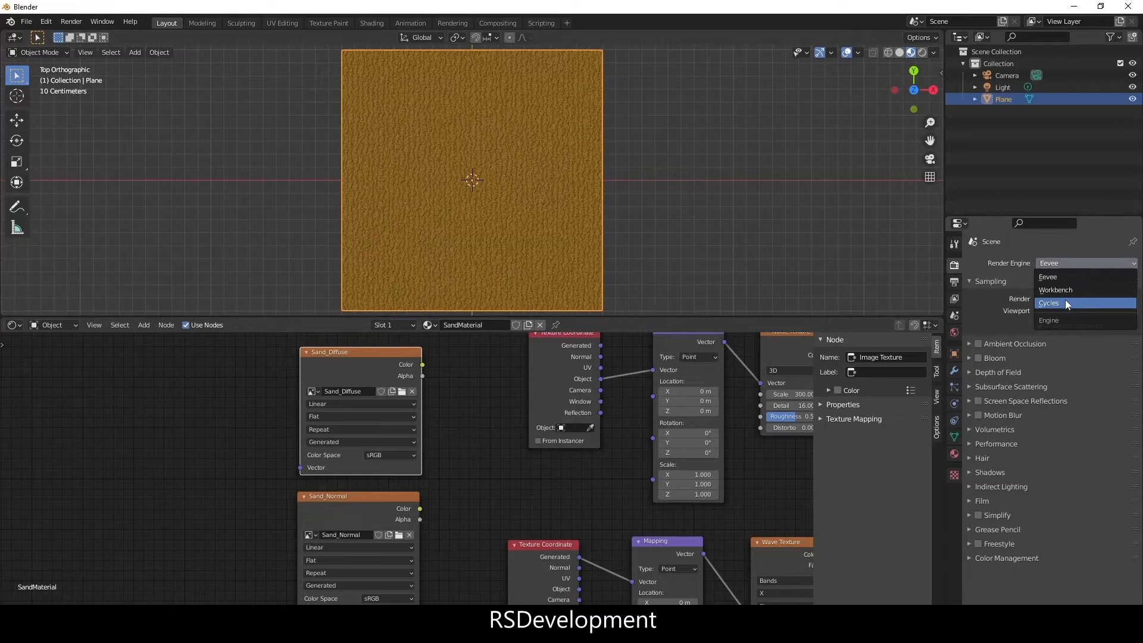
pyautogui.click(1047, 303)
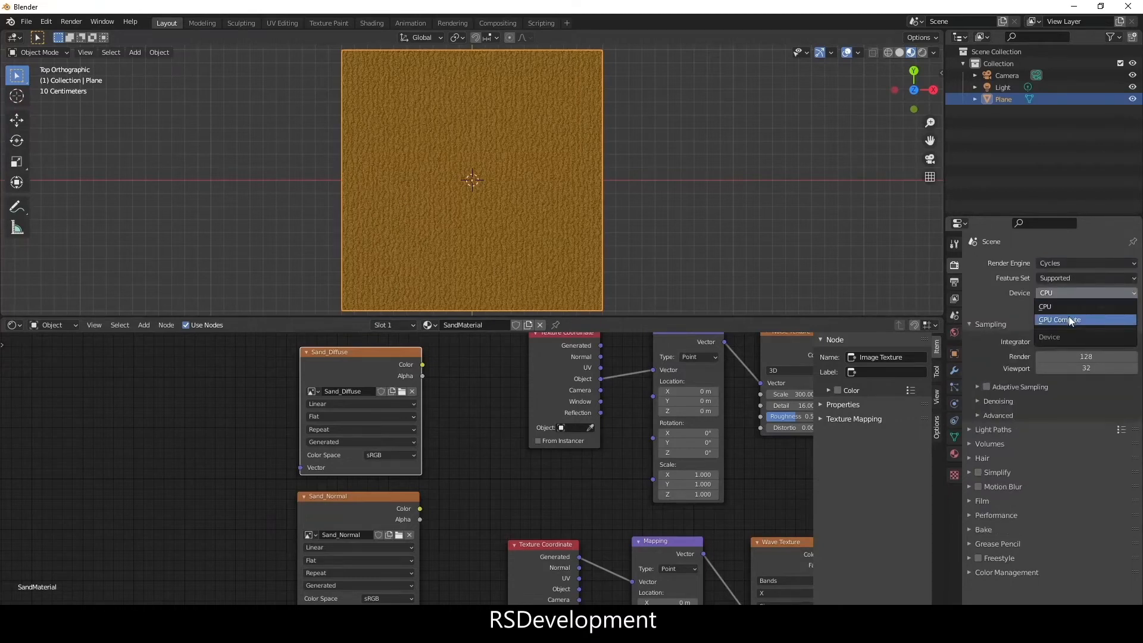
pyautogui.moveTo(1058, 319)
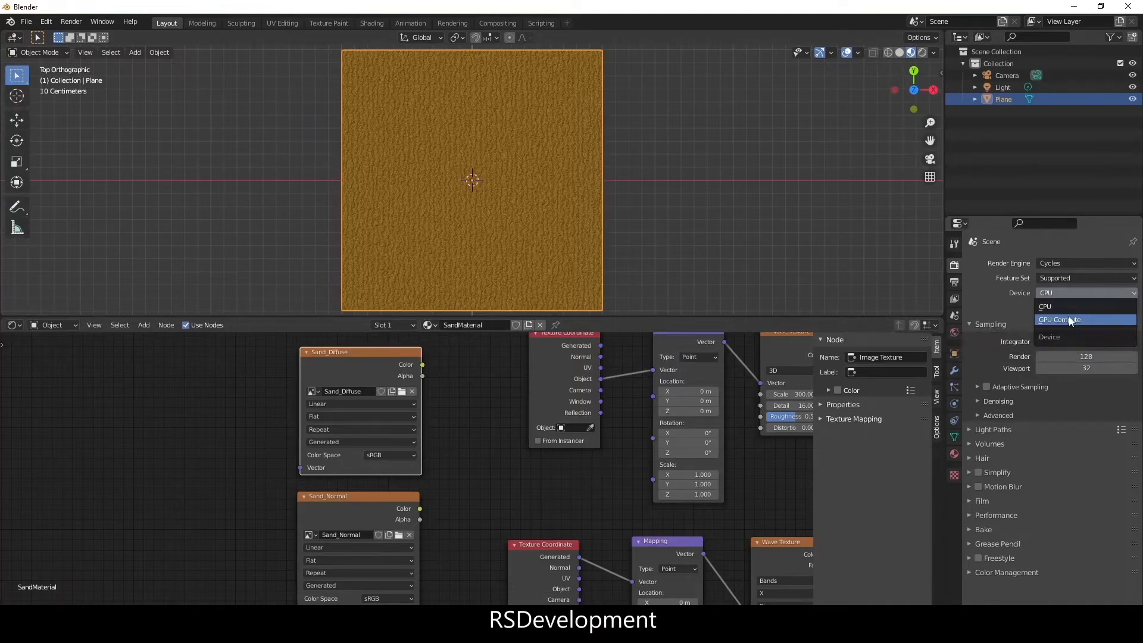
pyautogui.click(1057, 319)
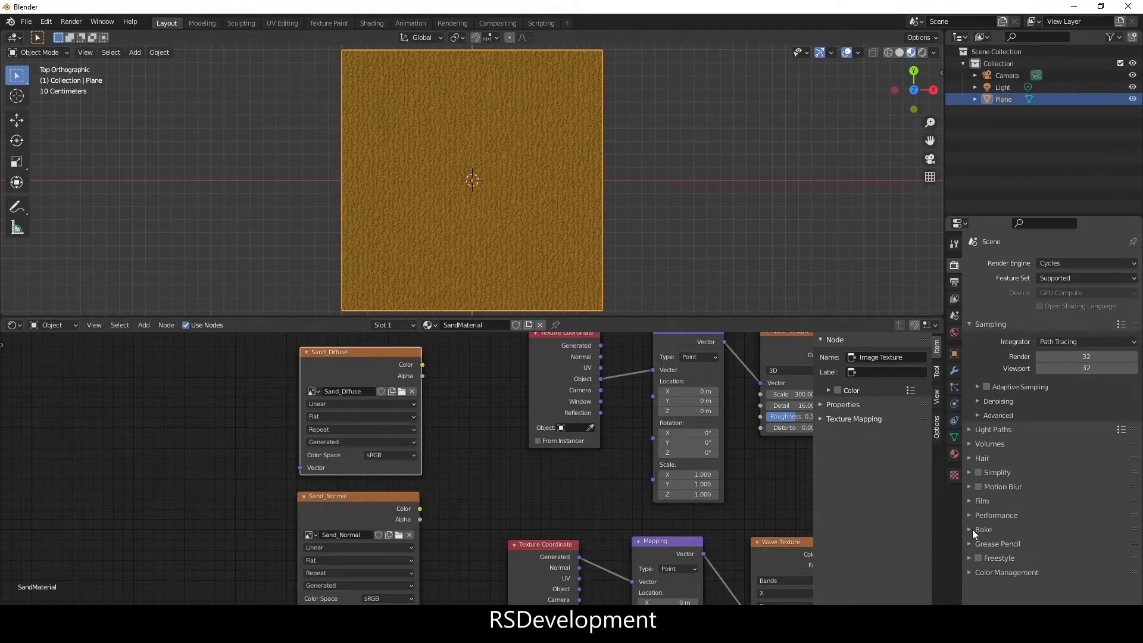
# - Set the Bake Type to Diffuse without direct or indirect lighting contributions
pyautogui.click(1082, 410)
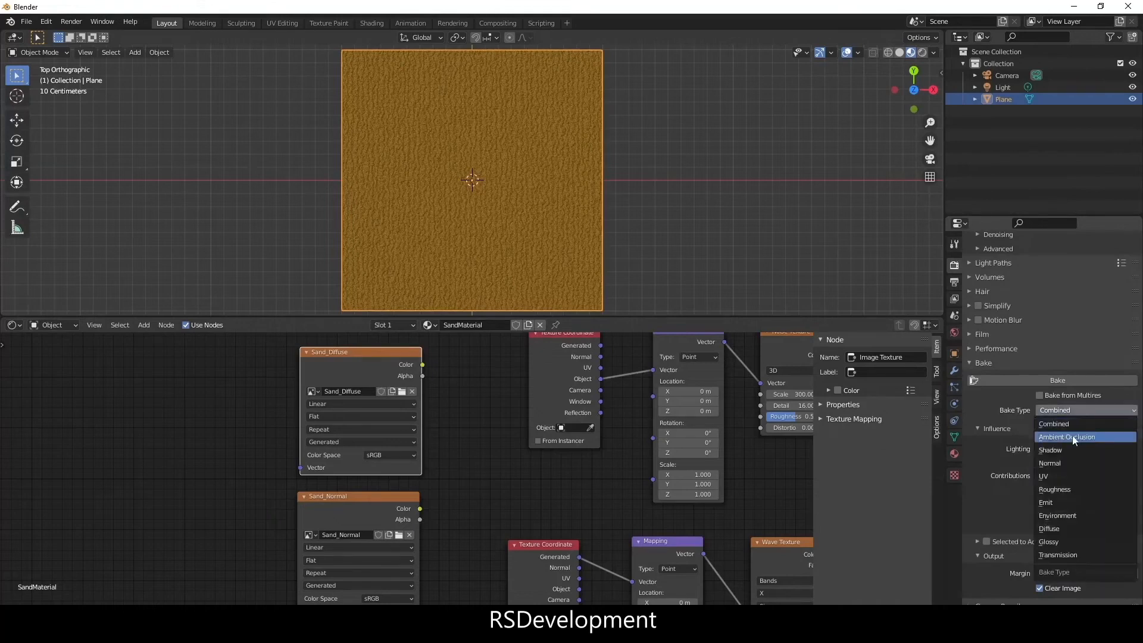
pyautogui.click(1049, 529)
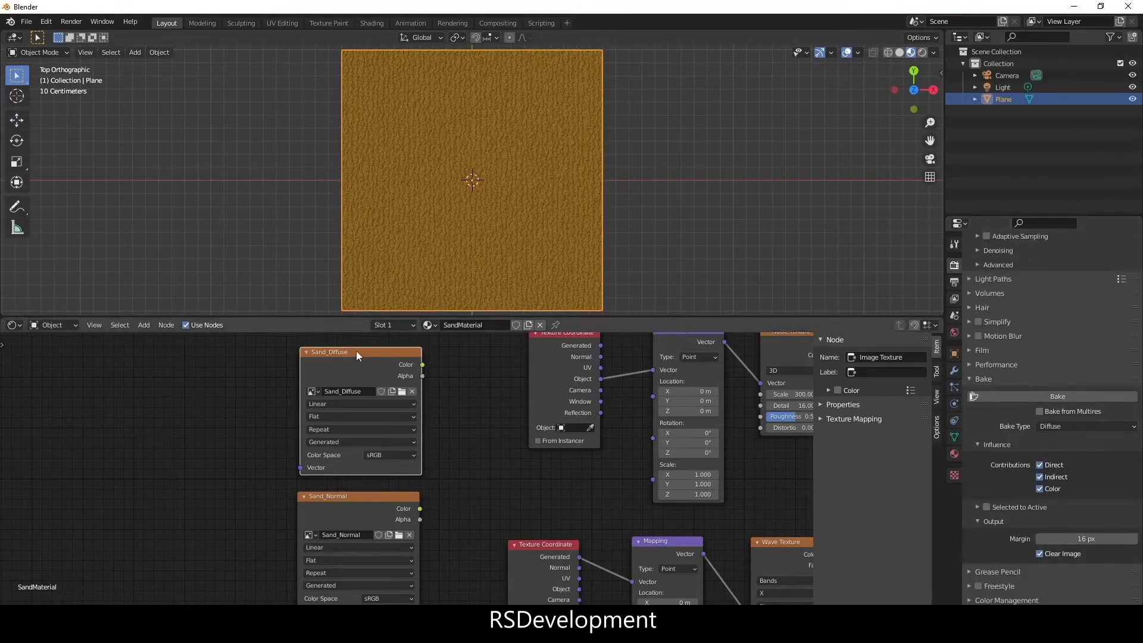
pyautogui.moveTo(410, 367)
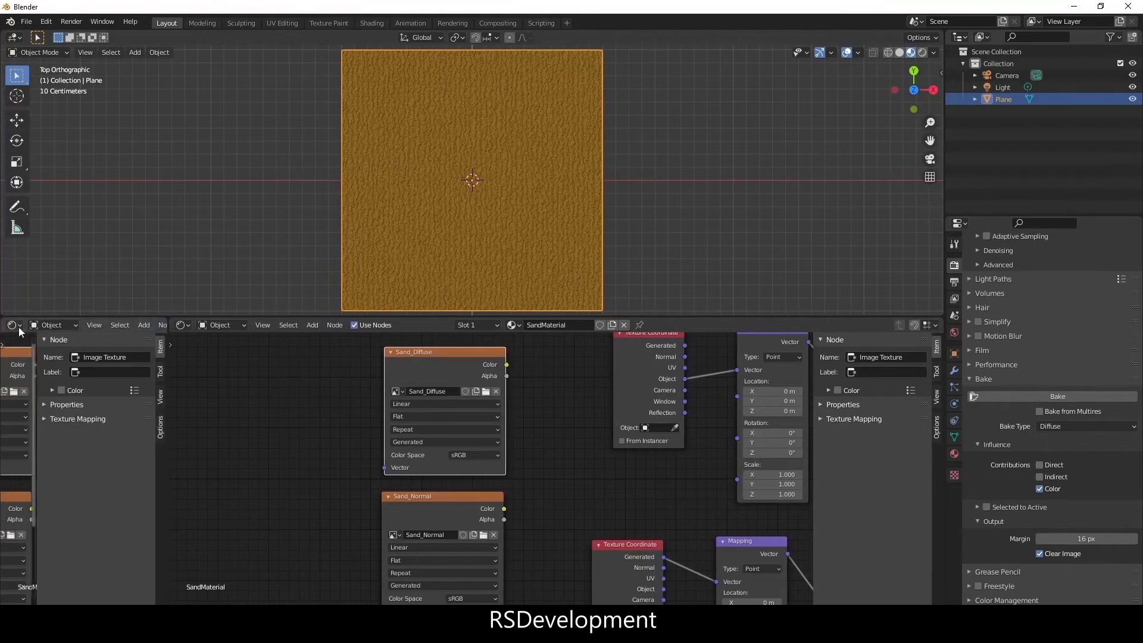
# - Show baked Sand_Diffuse in an Image Editor area and make the blank Sand_Normal image the next bake target
pyautogui.click(96, 324)
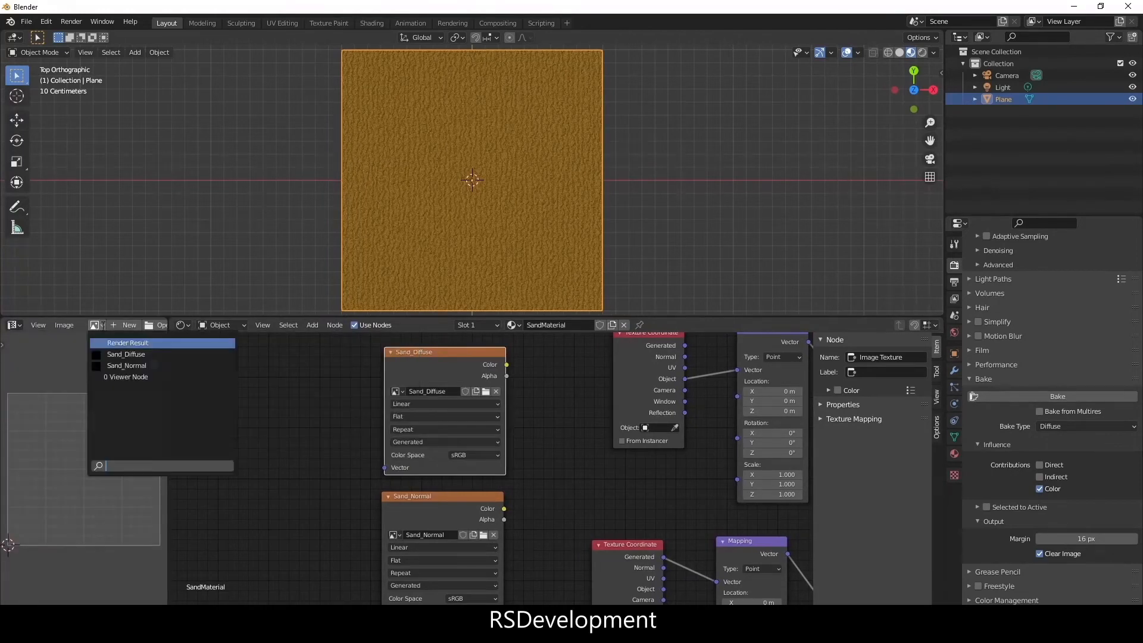
pyautogui.click(126, 354)
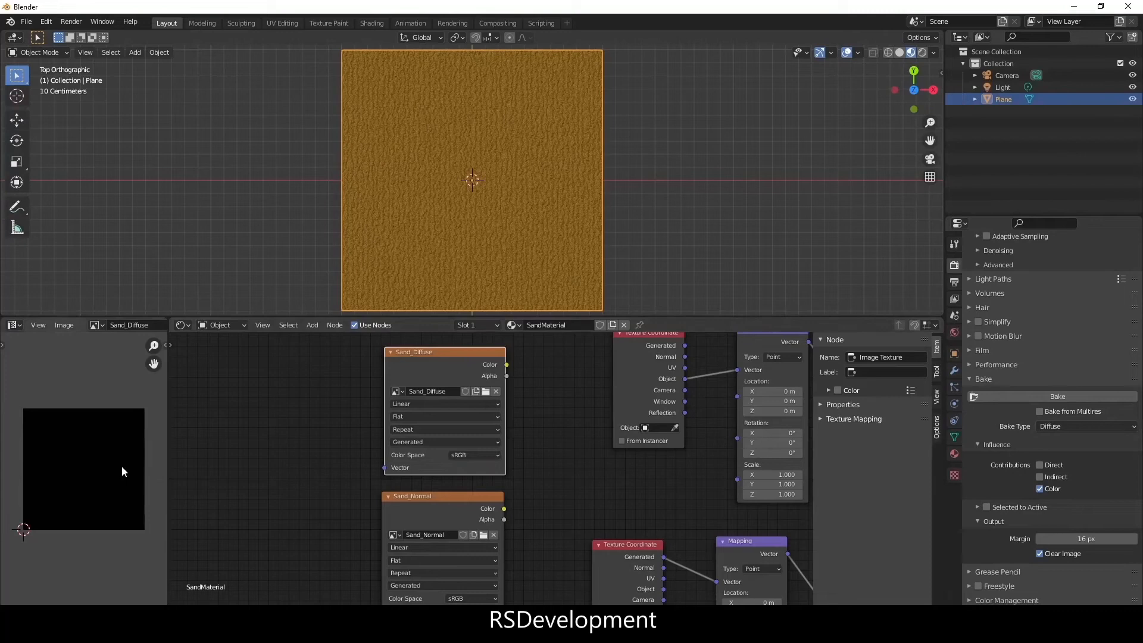
pyautogui.moveTo(78, 387)
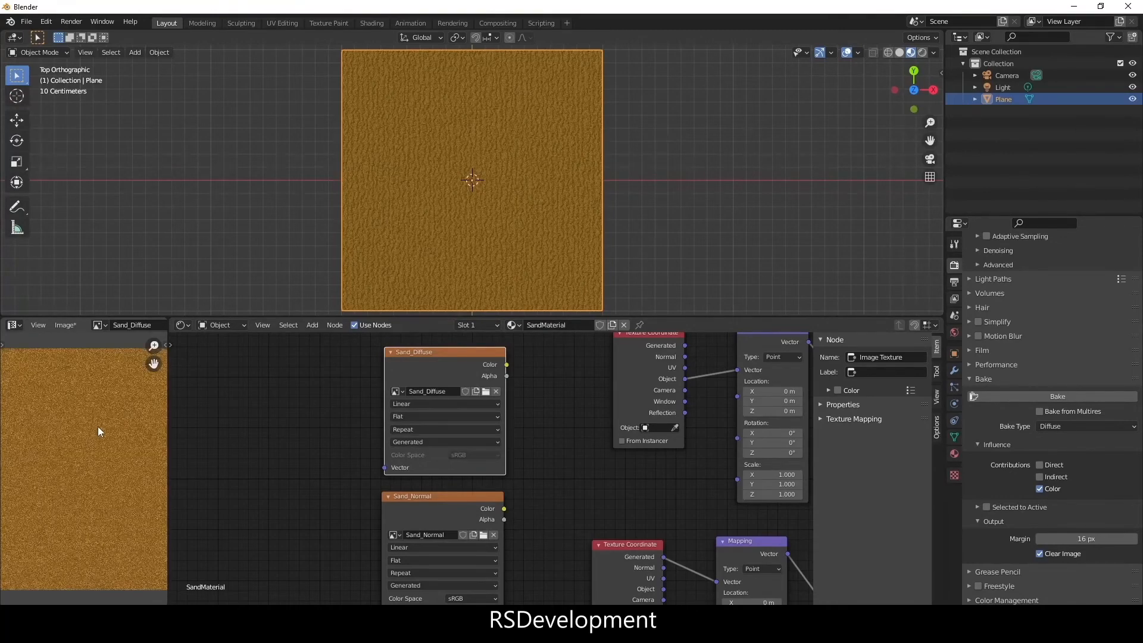
pyautogui.click(64, 325)
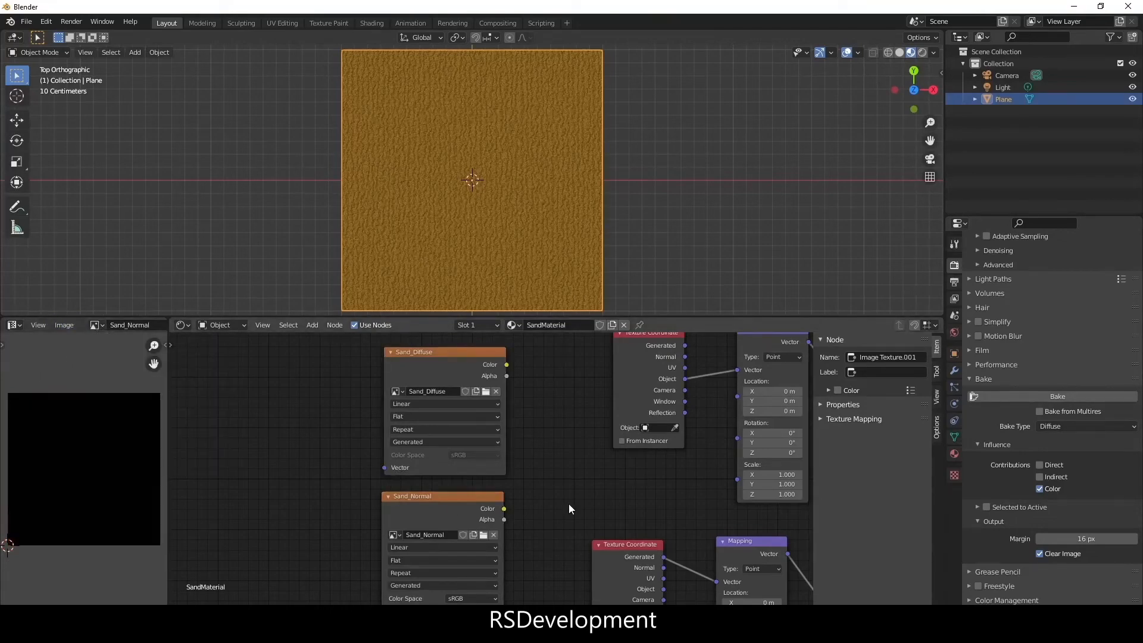
# - Bake a Normal (Tangent space) map into the Sand_Normal image
pyautogui.click(1086, 426)
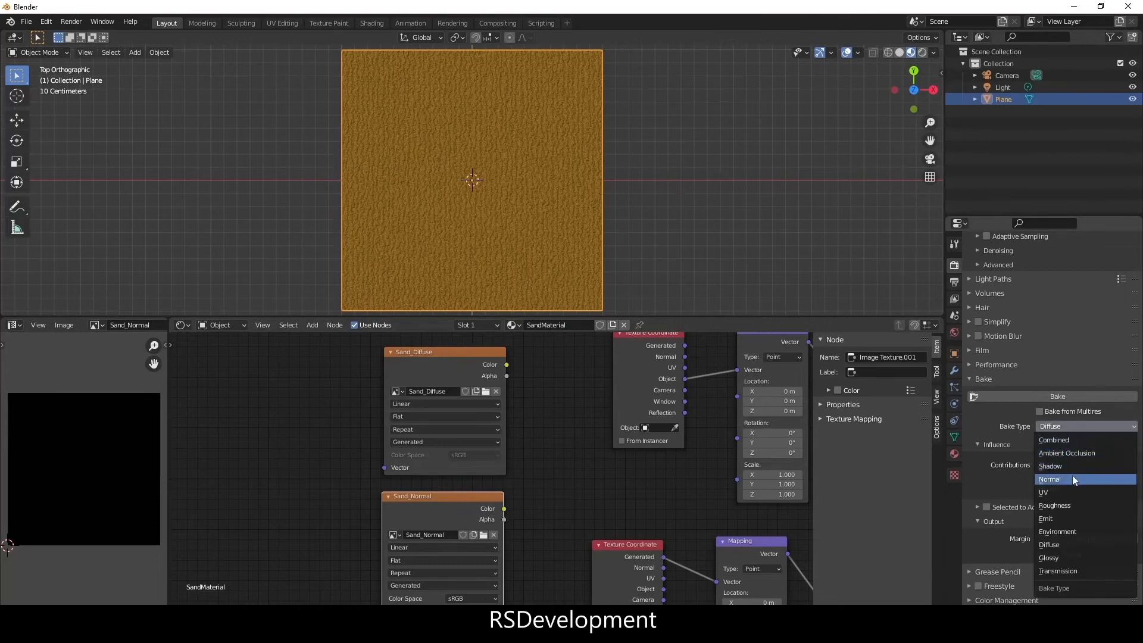
pyautogui.click(1049, 478)
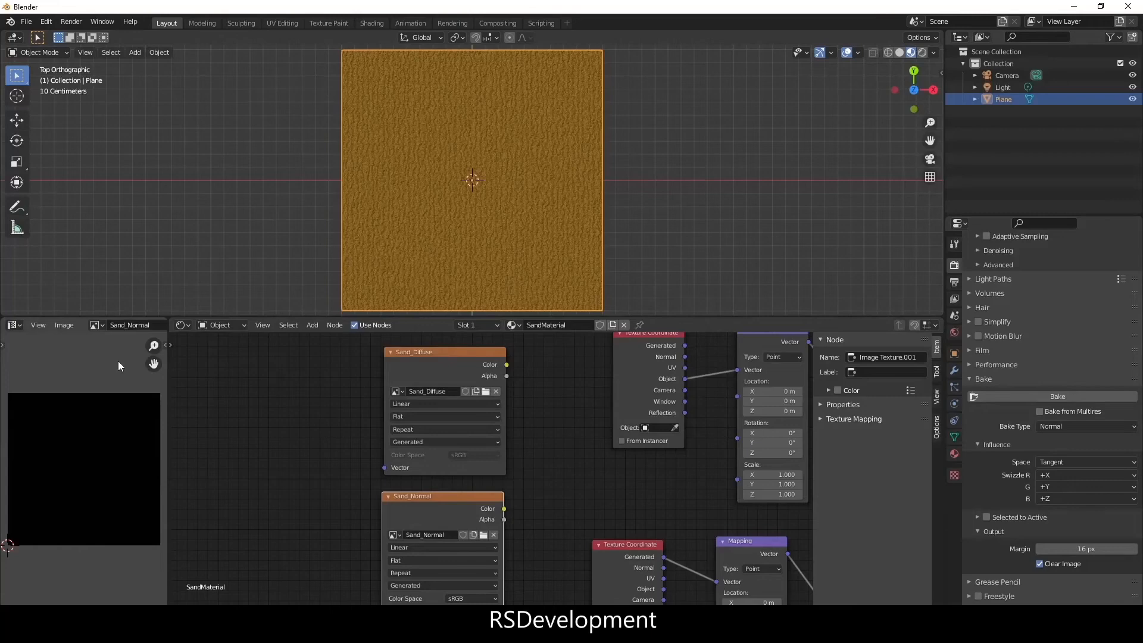
pyautogui.click(1055, 395)
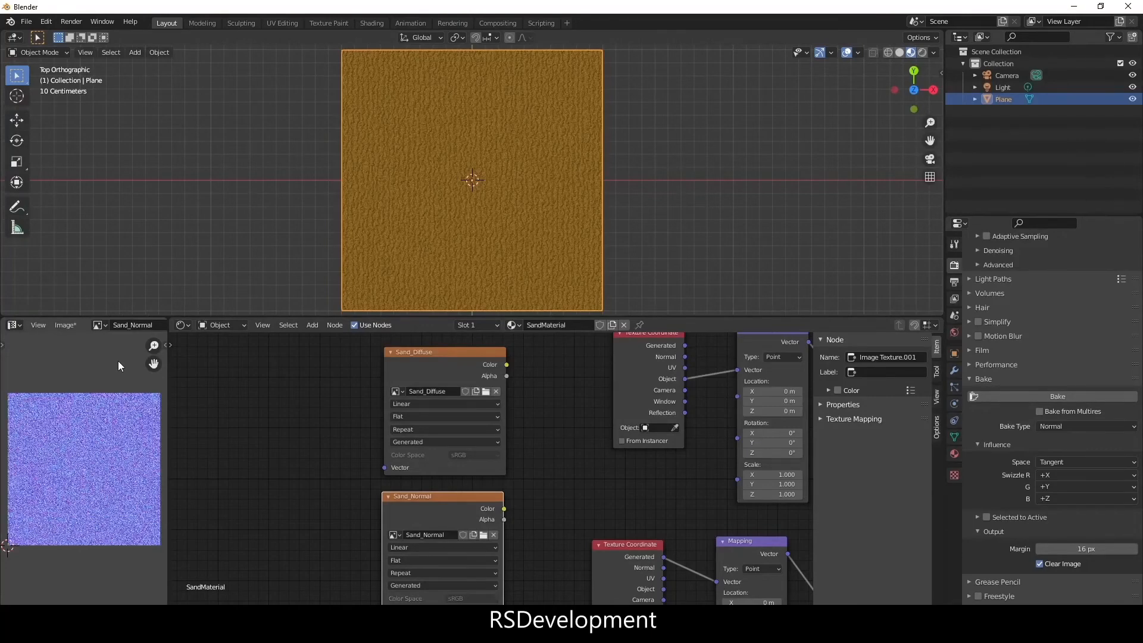
pyautogui.click(64, 324)
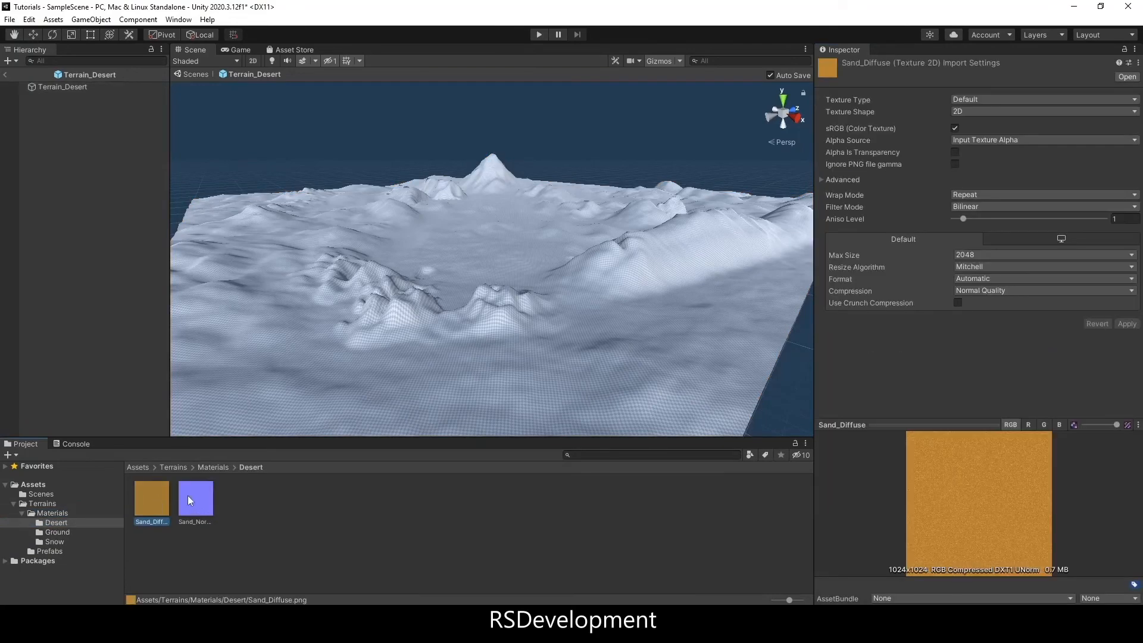
# - Create Sand_Material in Desert with Sand_Diffuse as albedo and Sand_Normal as normal map
pyautogui.click(194, 497)
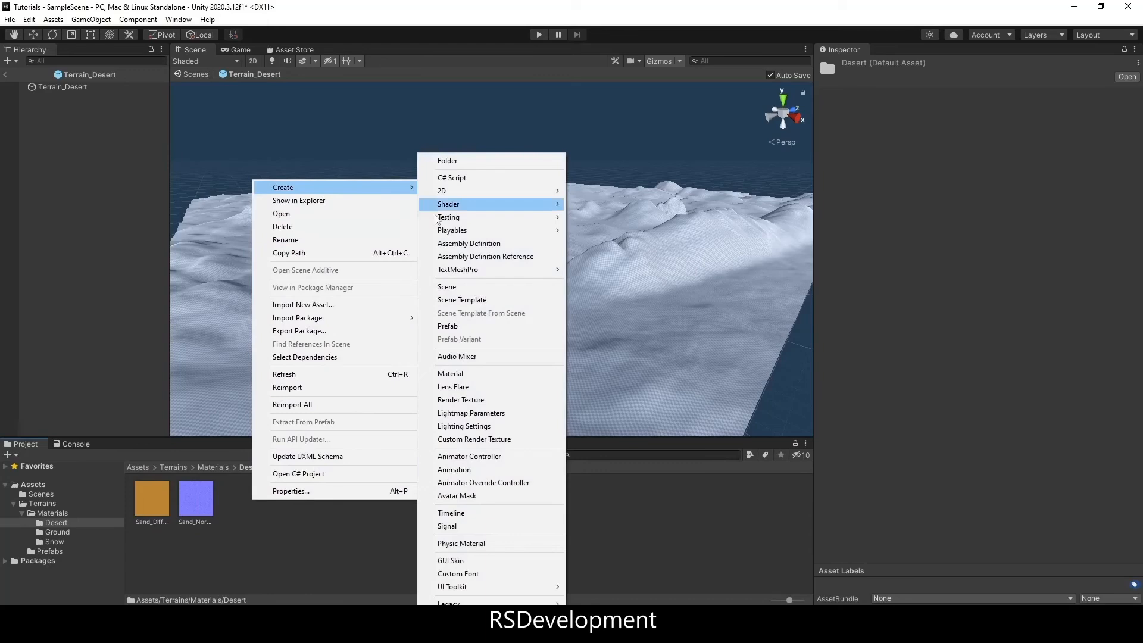
pyautogui.click(450, 373)
pyautogui.write('Sand_Material')
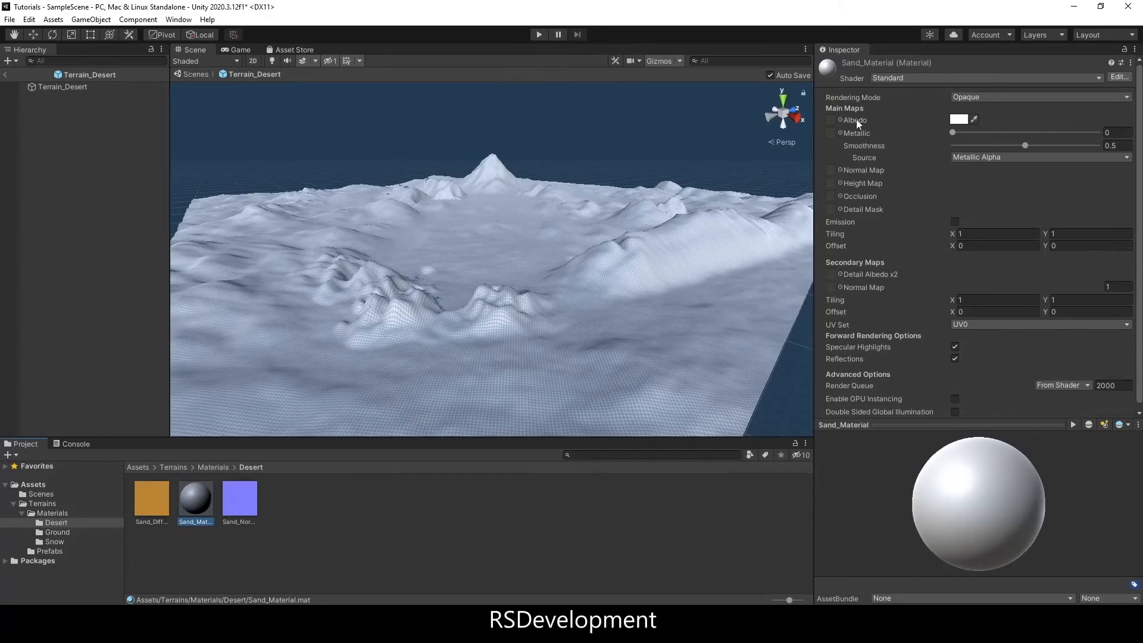
pyautogui.click(151, 495)
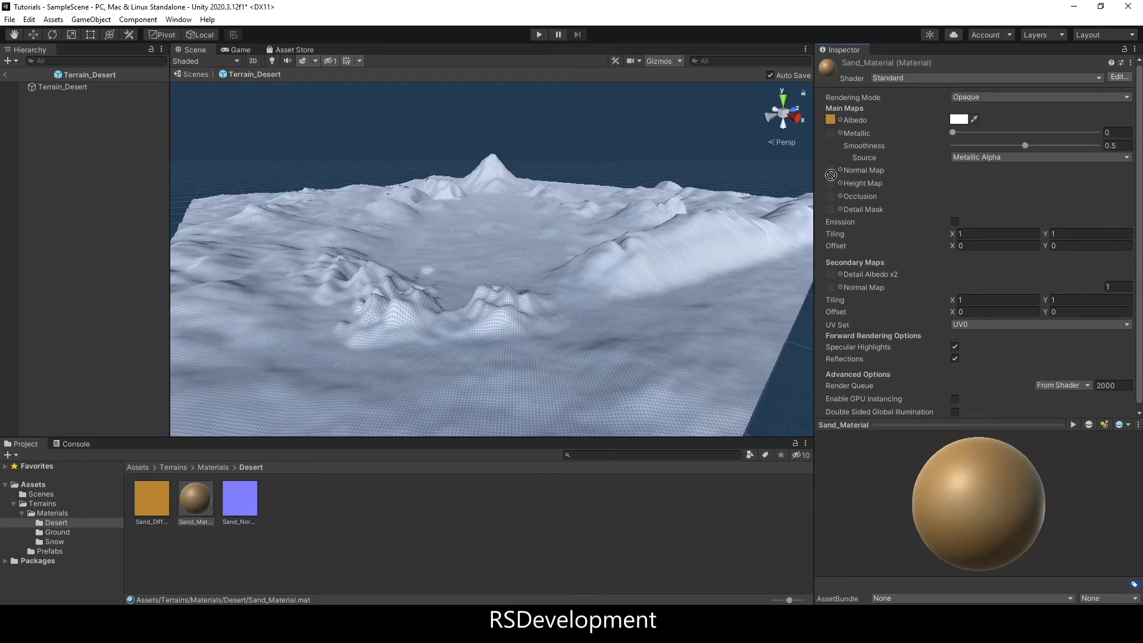
pyautogui.click(830, 170)
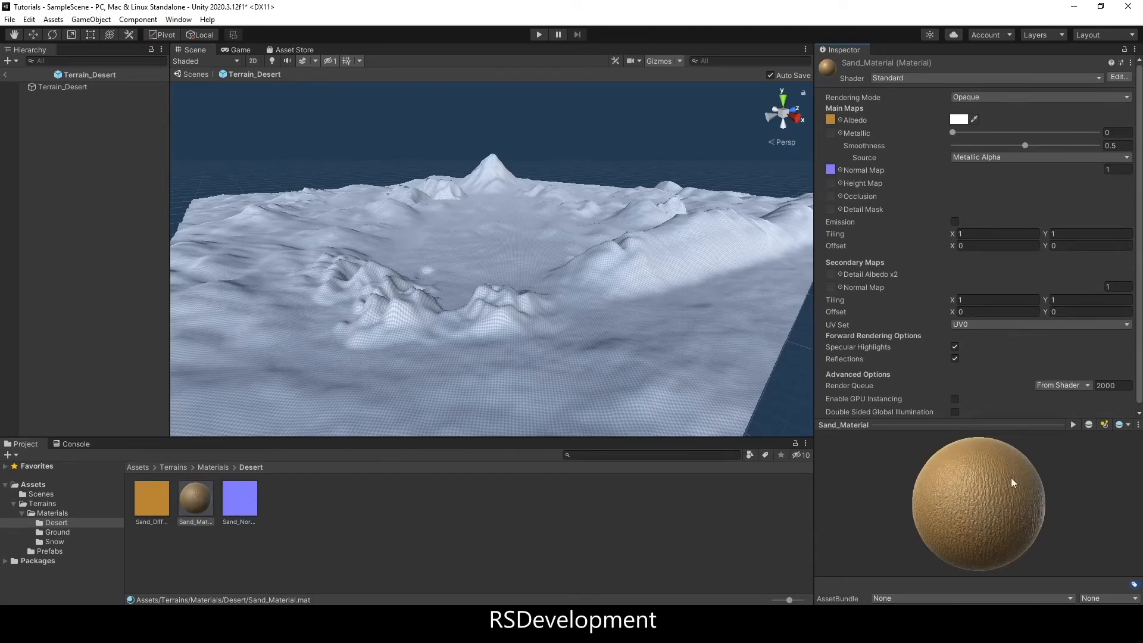
pyautogui.moveTo(1007, 420)
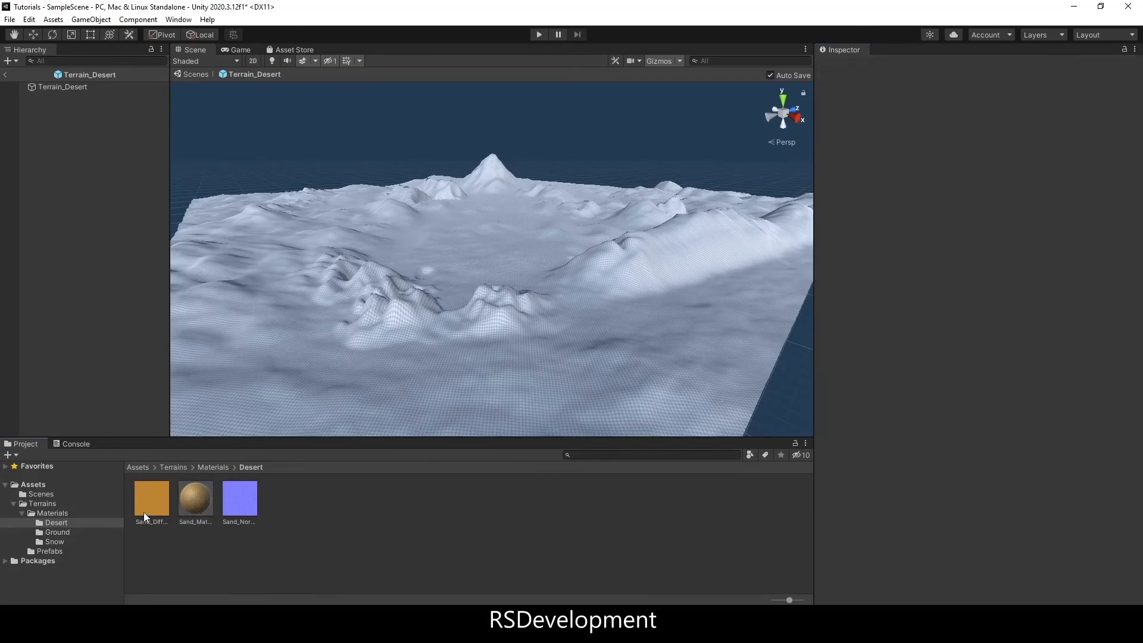
# - Create a new terrain layer on Terrain_Desert using Sand_Diffuse and rename NewLayer to SandLayer
pyautogui.click(50, 551)
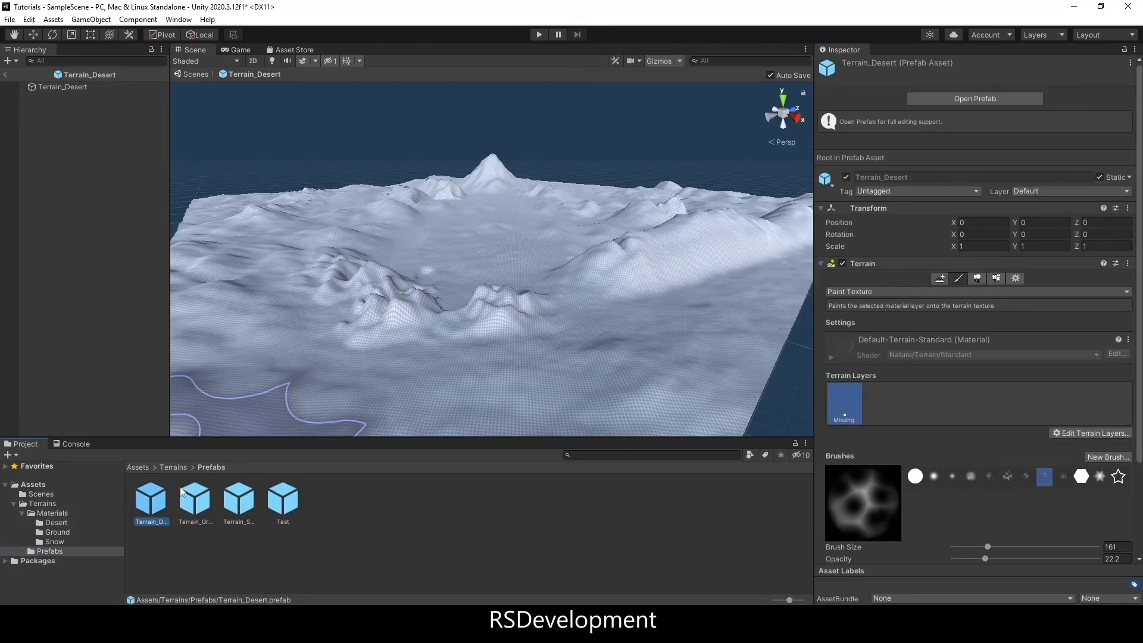
pyautogui.click(65, 86)
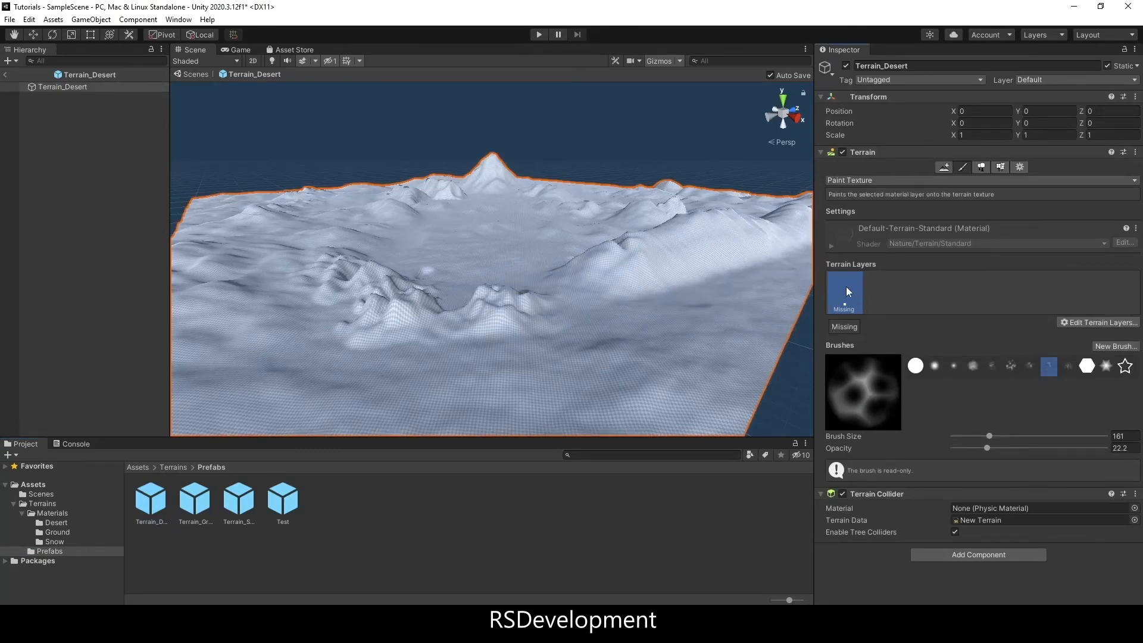
pyautogui.click(1102, 322)
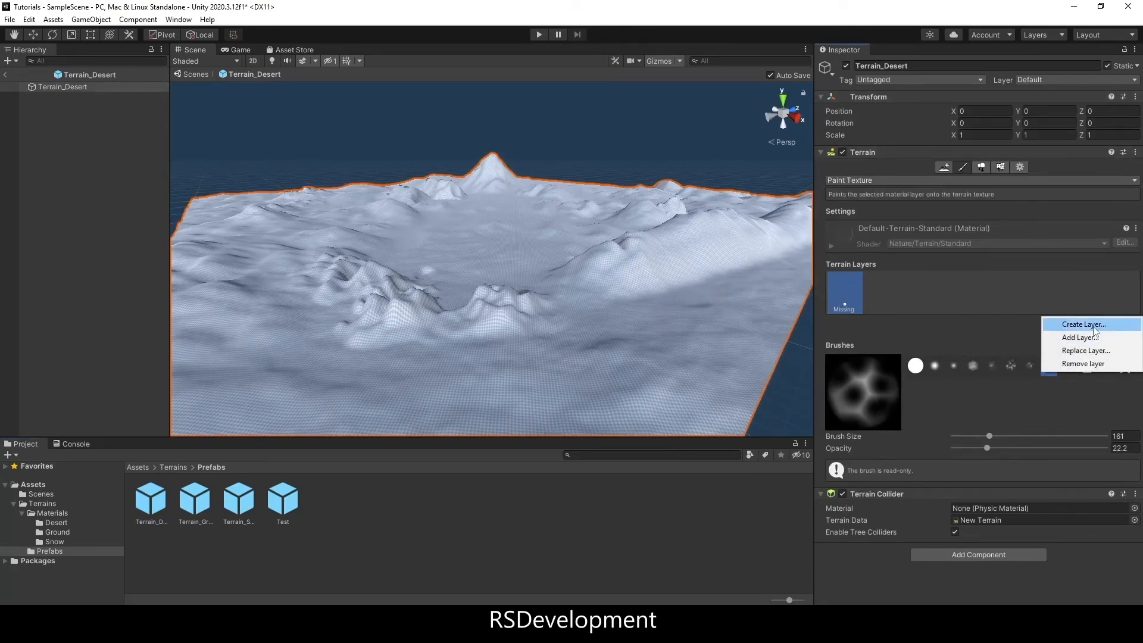
pyautogui.click(1082, 324)
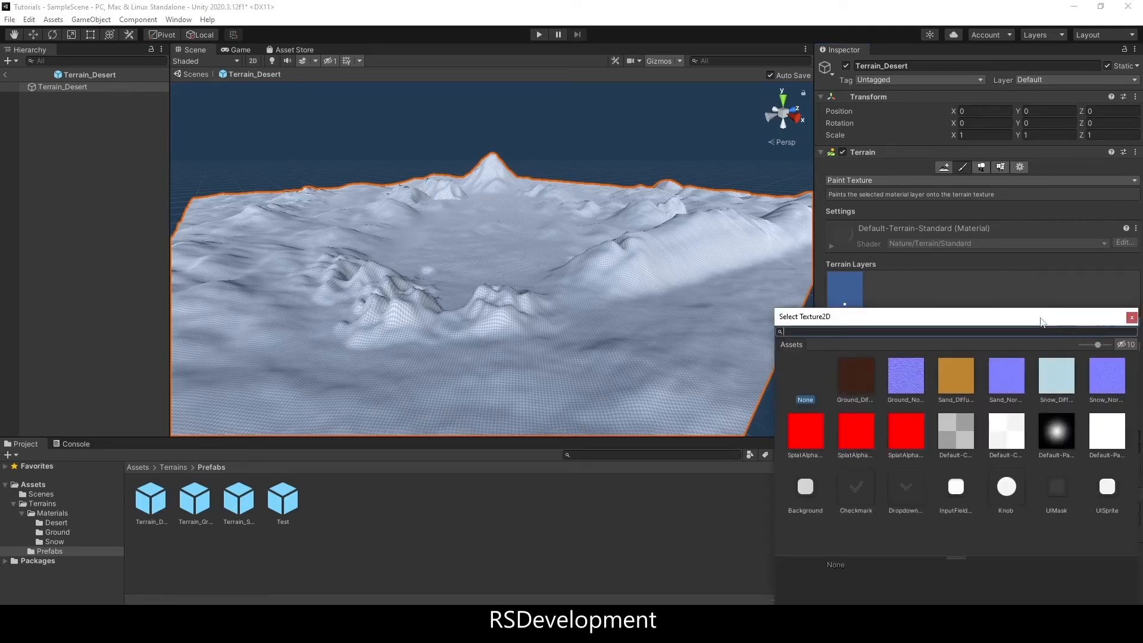
pyautogui.moveTo(959, 377)
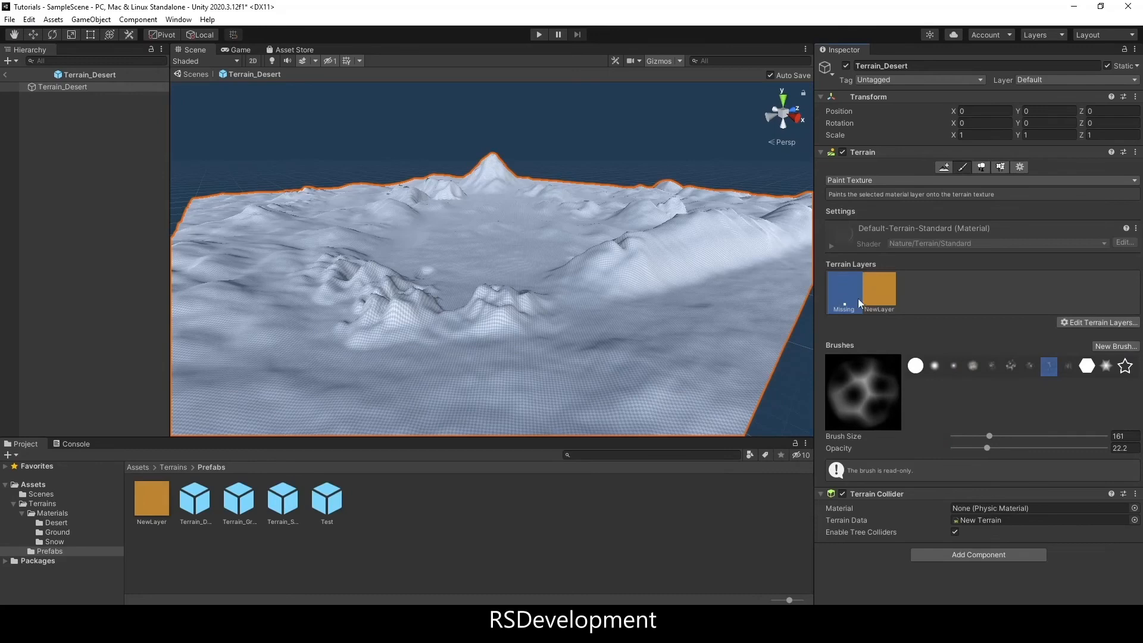
pyautogui.click(877, 290)
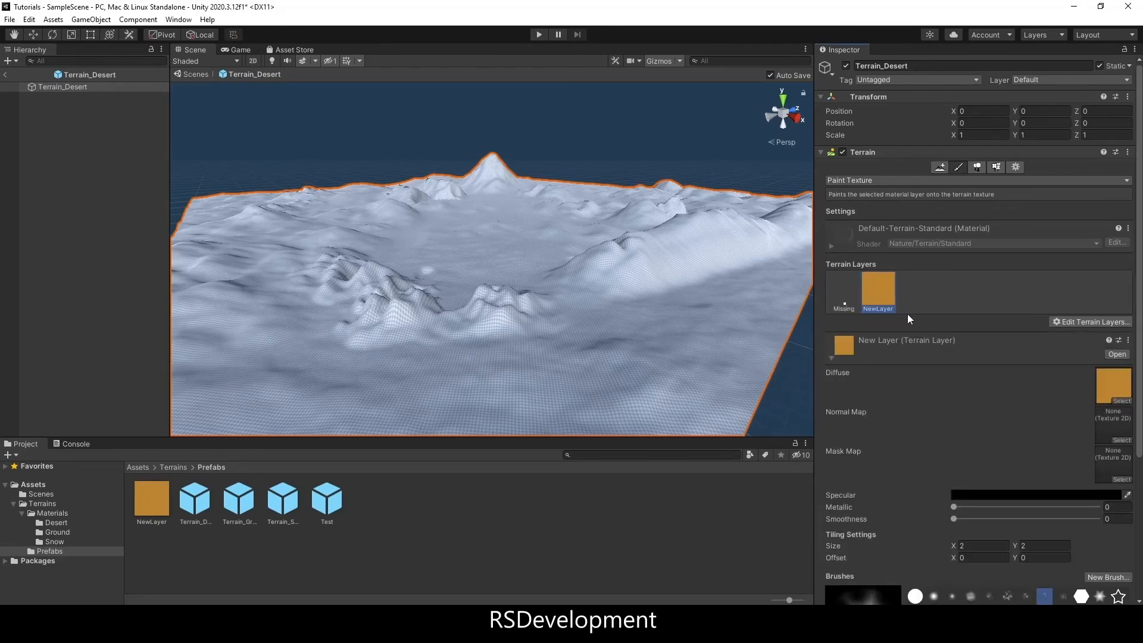
pyautogui.click(151, 499)
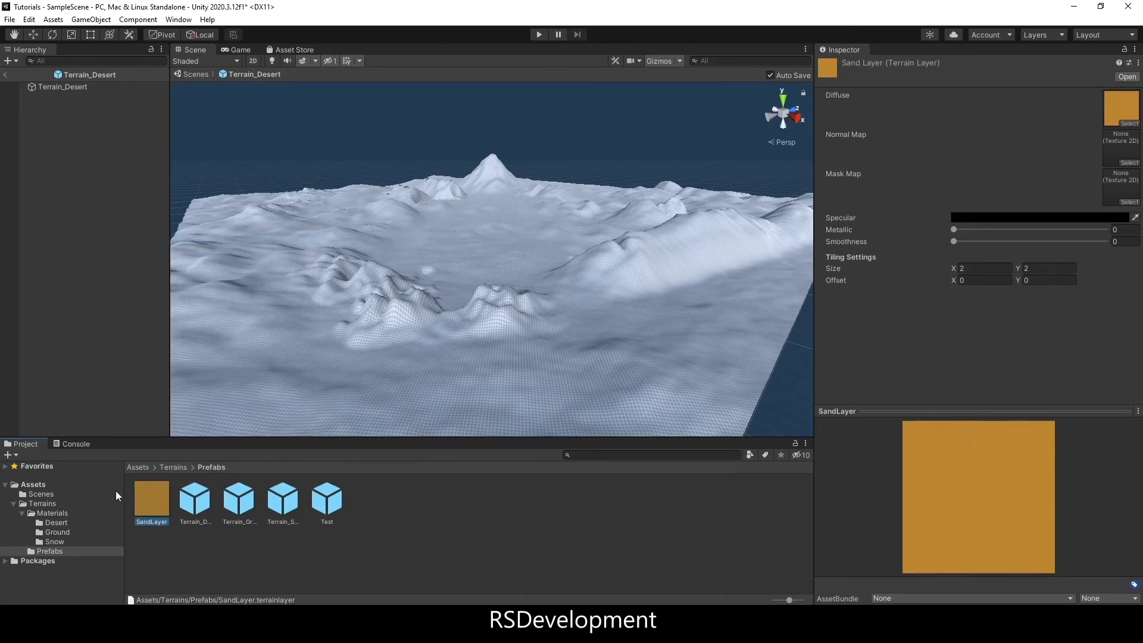
pyautogui.moveTo(63, 526)
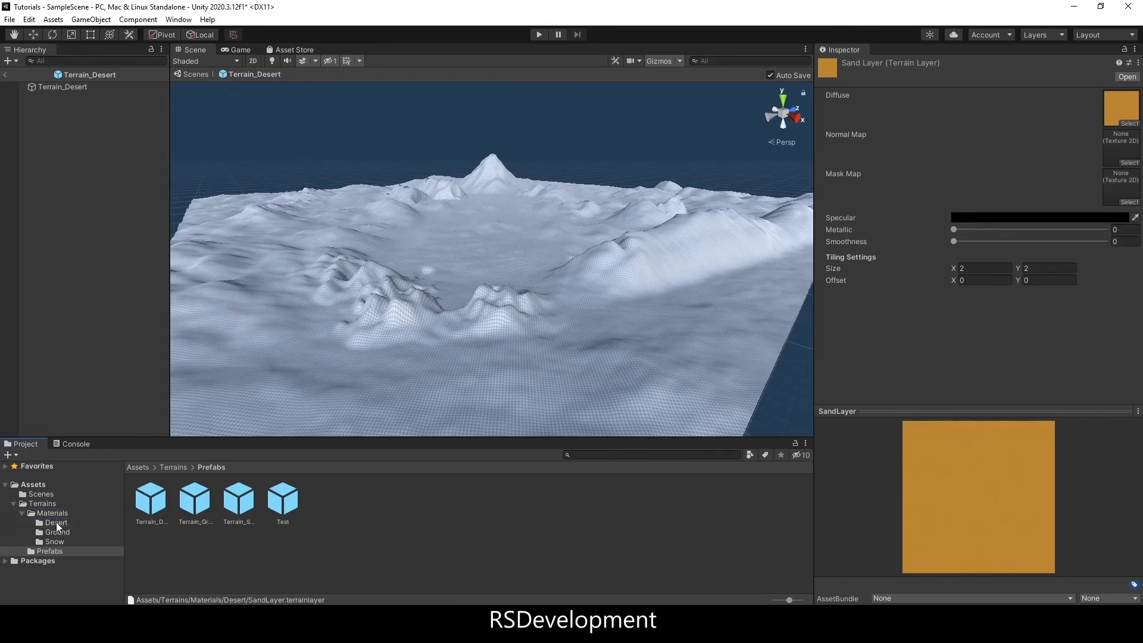
# - Move SandLayer into Materials/Desert, give it Sand_Normal as normal map and tiling size 4 x 4
pyautogui.click(55, 522)
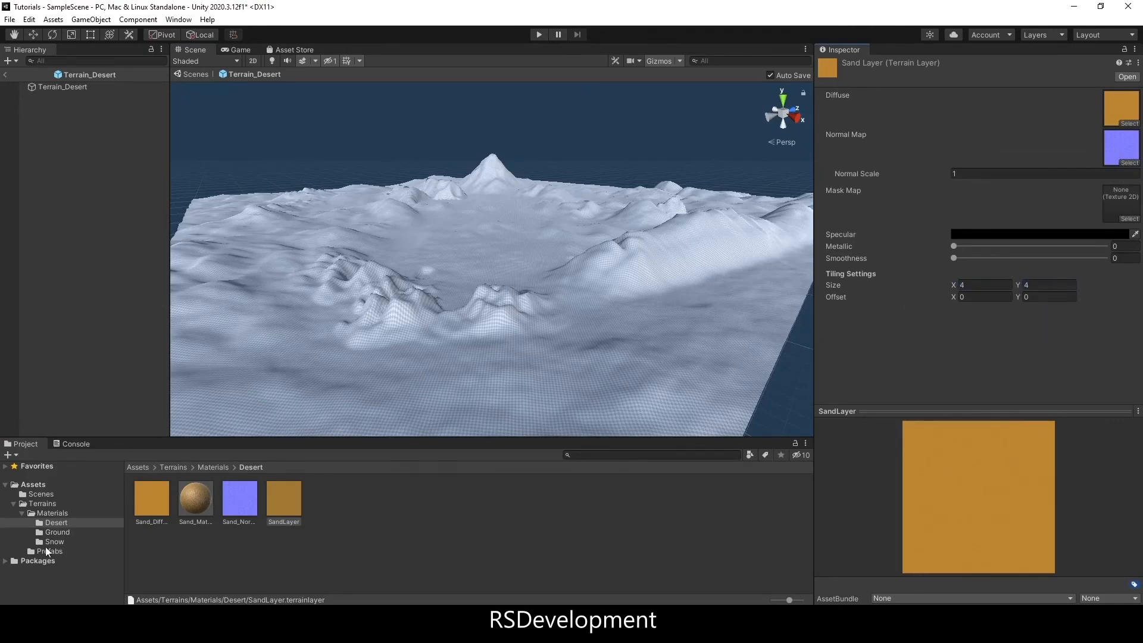
pyautogui.click(63, 87)
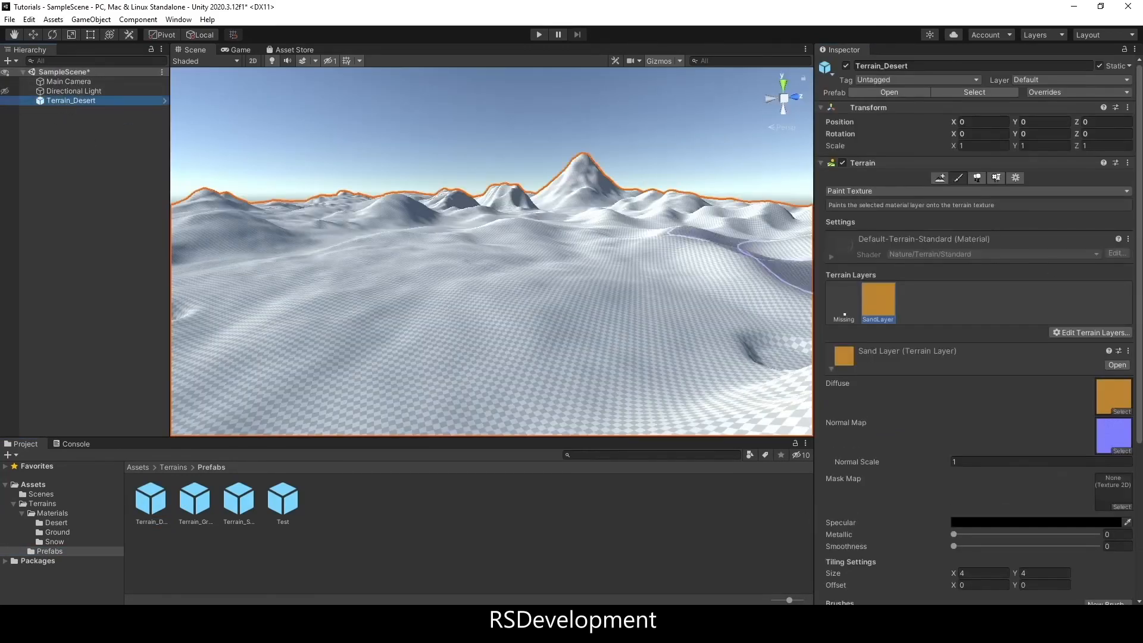
# - Replace Terrain_Desert's Missing layer with SandLayer so sand covers the whole terrain
pyautogui.click(843, 301)
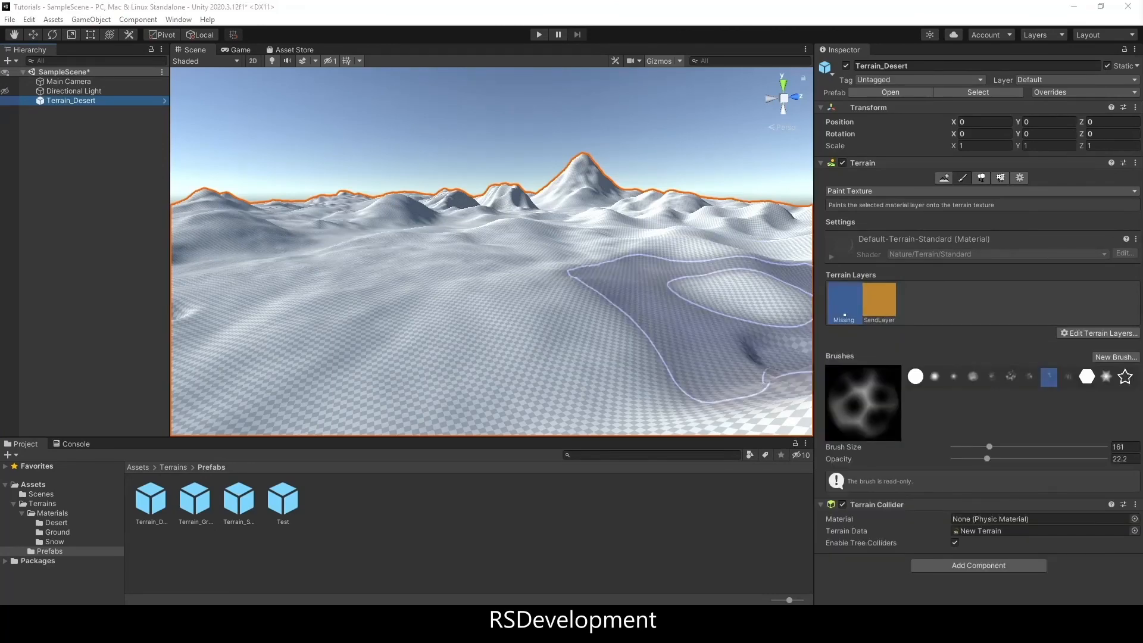
pyautogui.click(151, 497)
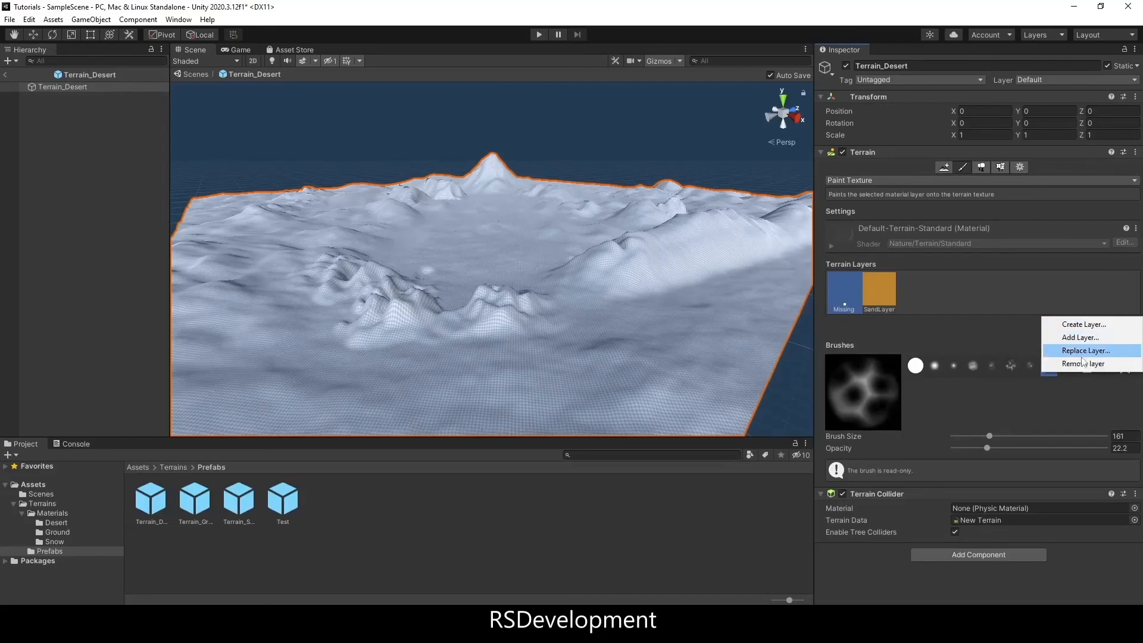
pyautogui.click(1084, 350)
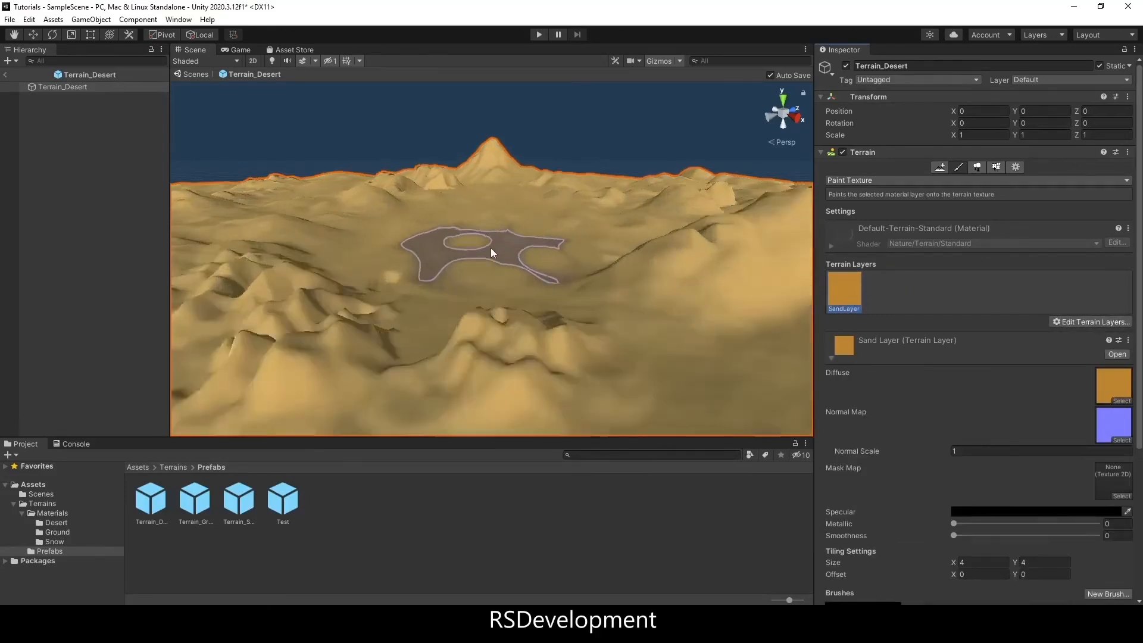